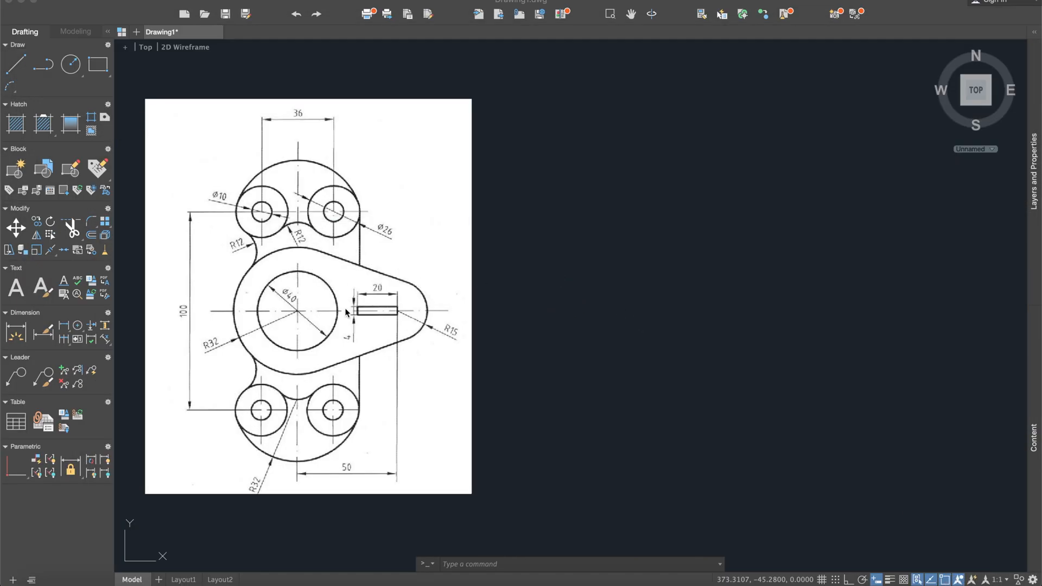
{"action": "mouse_move", "coordinate": [308, 287]}
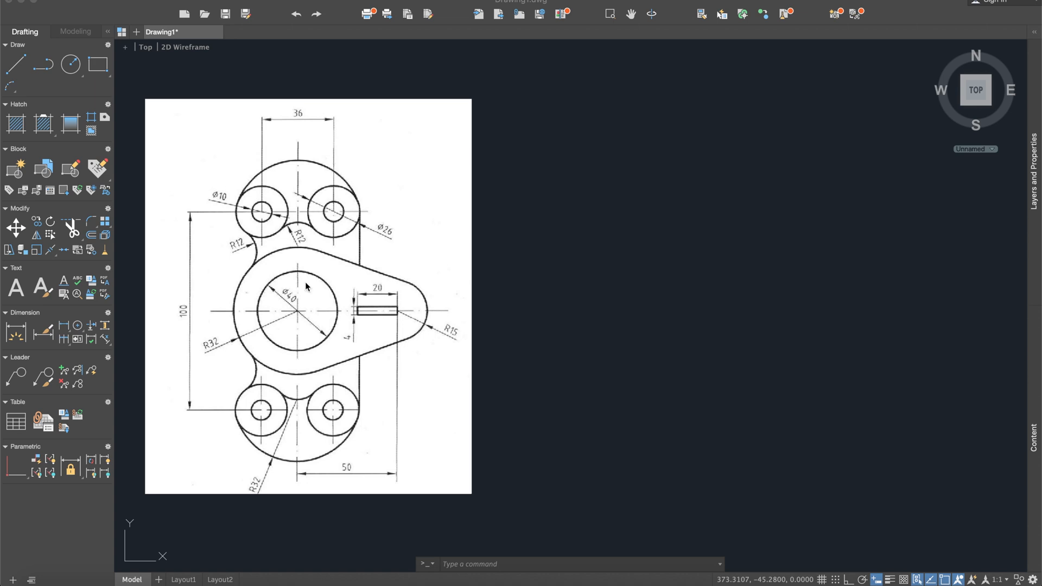
{"action": "mouse_move", "coordinate": [362, 325]}
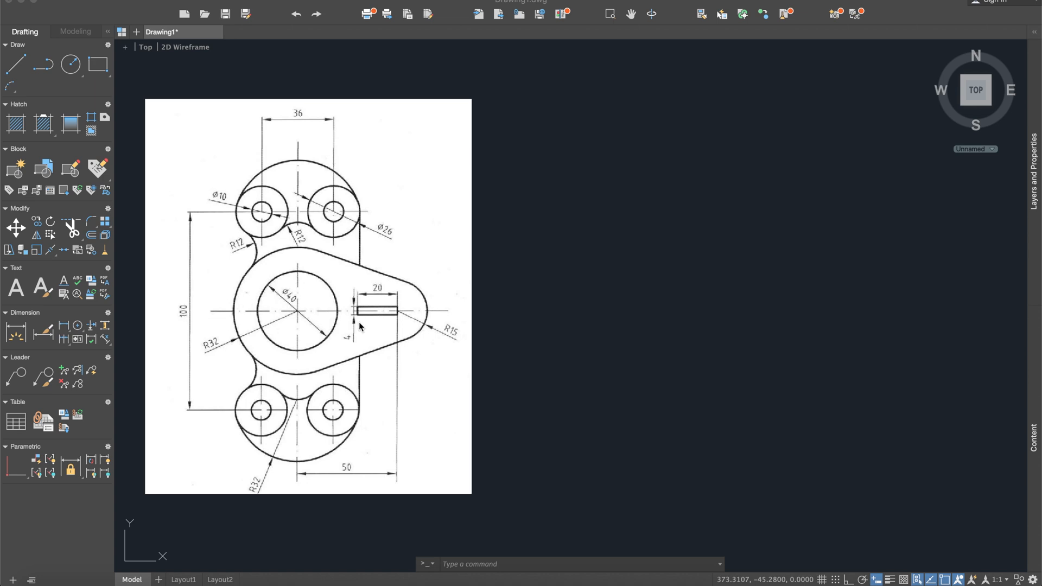
{"action": "mouse_move", "coordinate": [252, 292]}
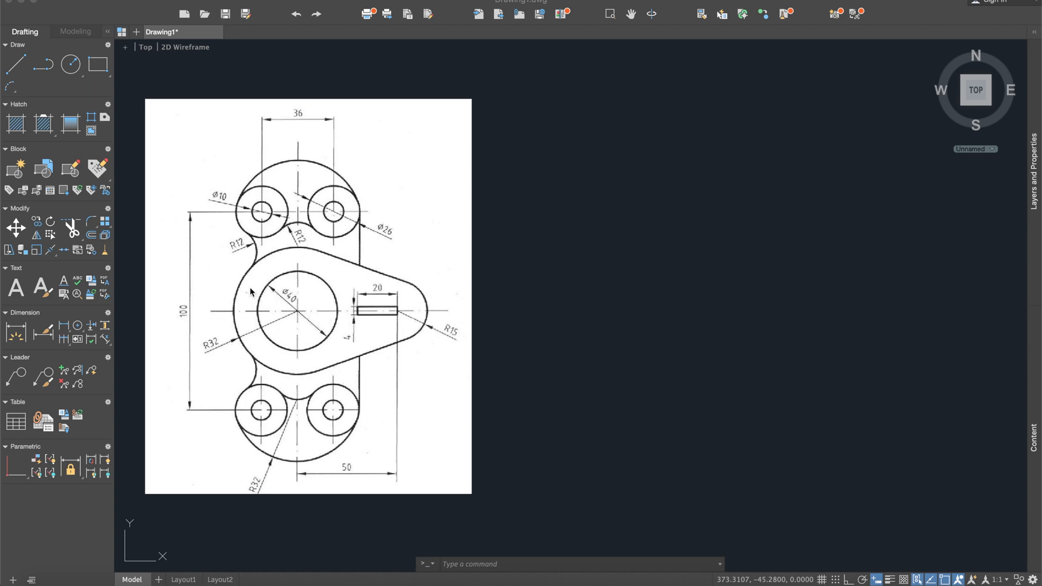
{"action": "mouse_move", "coordinate": [583, 278]}
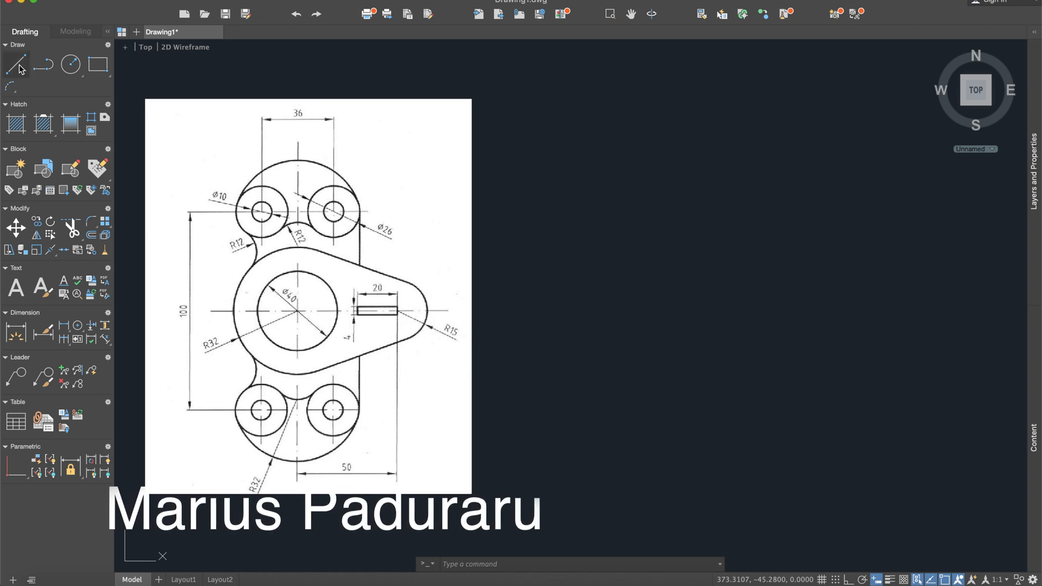
Start the Line tool to draw the horizontal base line right of the reference drawing
{"action": "left_click", "coordinate": [17, 64]}
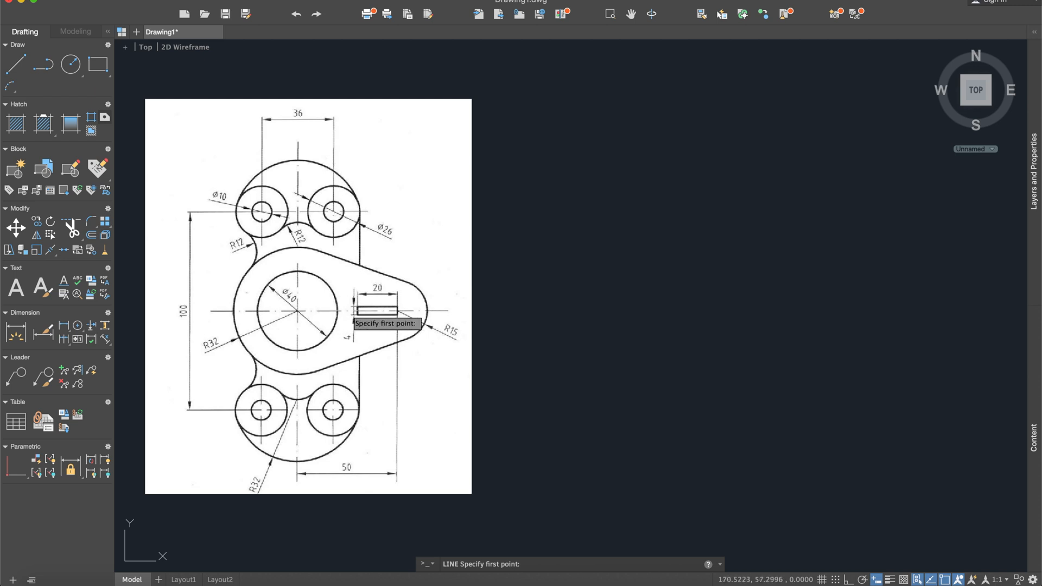
{"action": "mouse_move", "coordinate": [679, 330]}
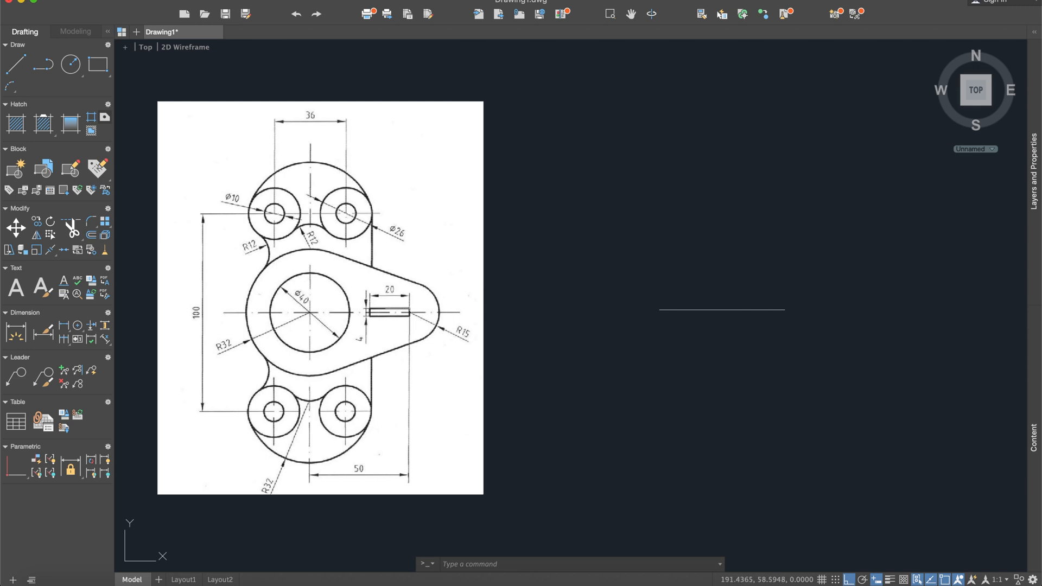
Start Offset to copy the line a small distance above and below its right end
{"action": "left_click", "coordinate": [16, 65]}
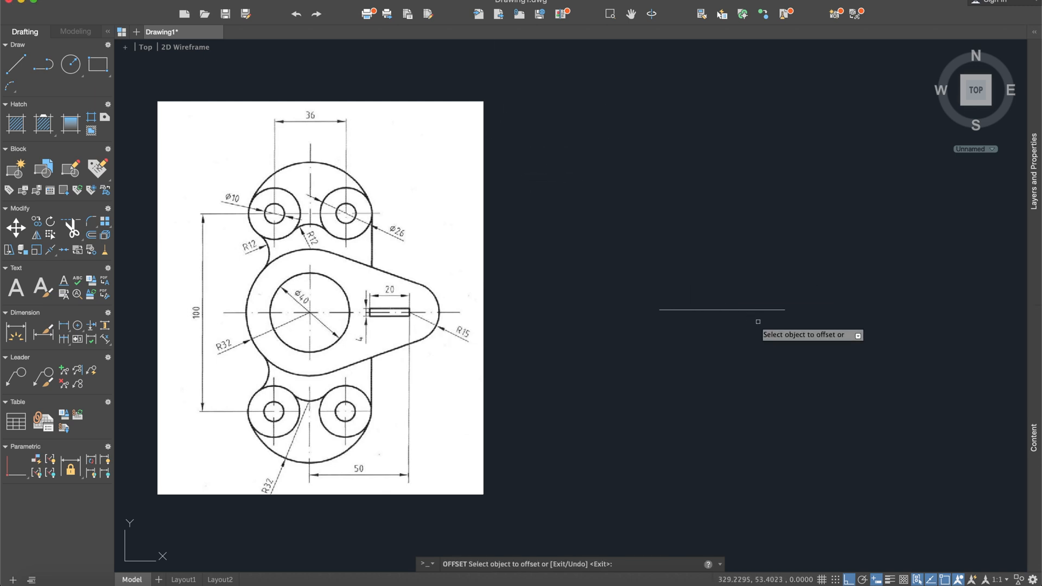
{"action": "mouse_move", "coordinate": [762, 315]}
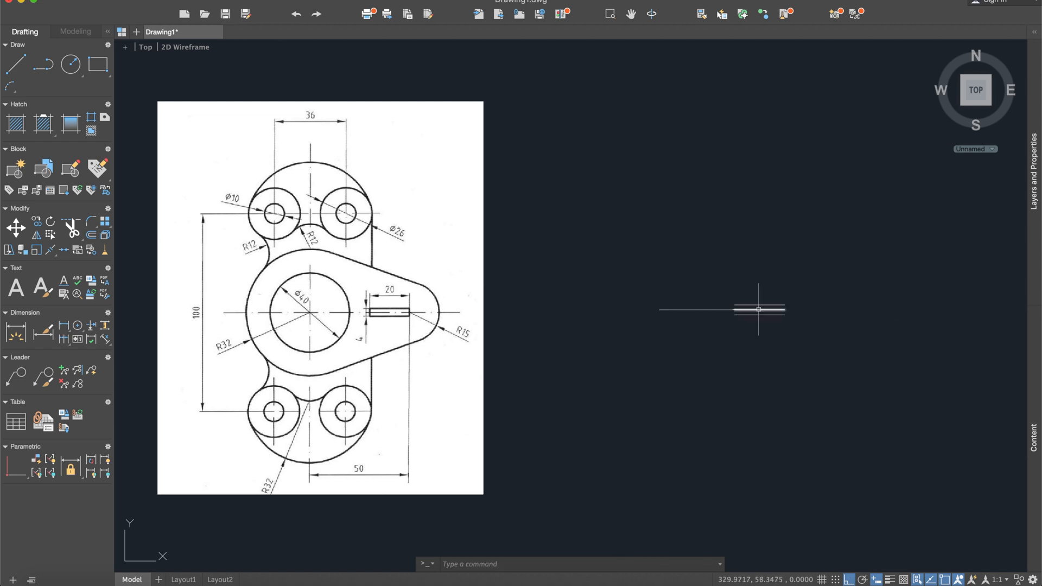
{"action": "mouse_move", "coordinate": [594, 130]}
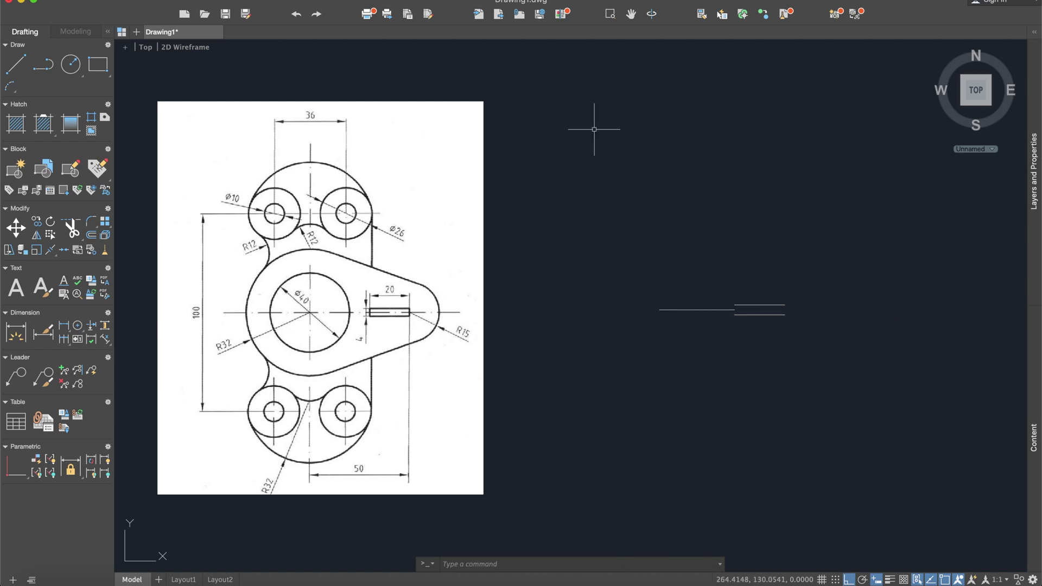
Close the slot's end with a short vertical line and start Offset for the other end
{"action": "left_click", "coordinate": [16, 65]}
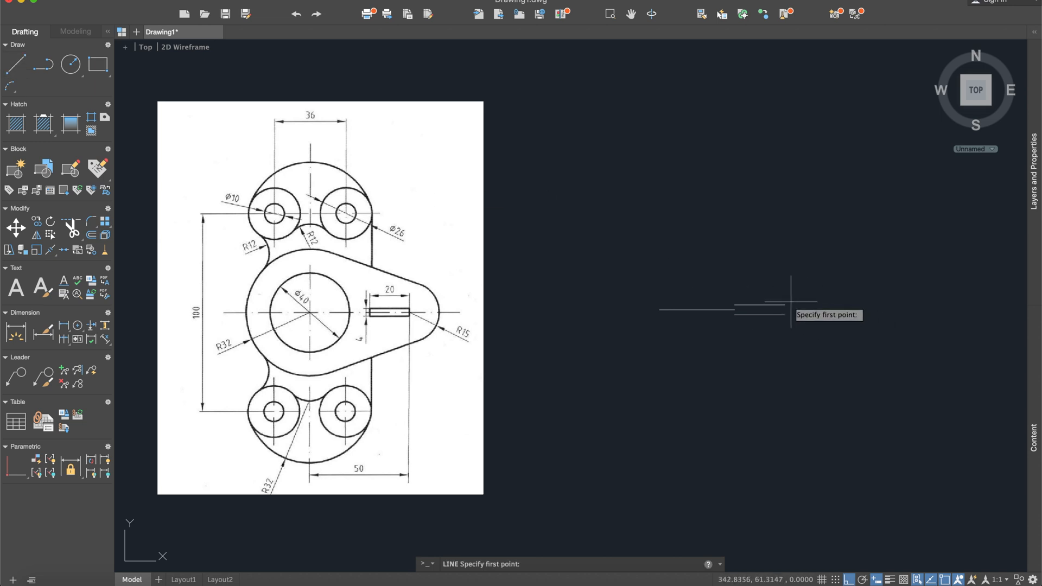
{"action": "left_click", "coordinate": [785, 315]}
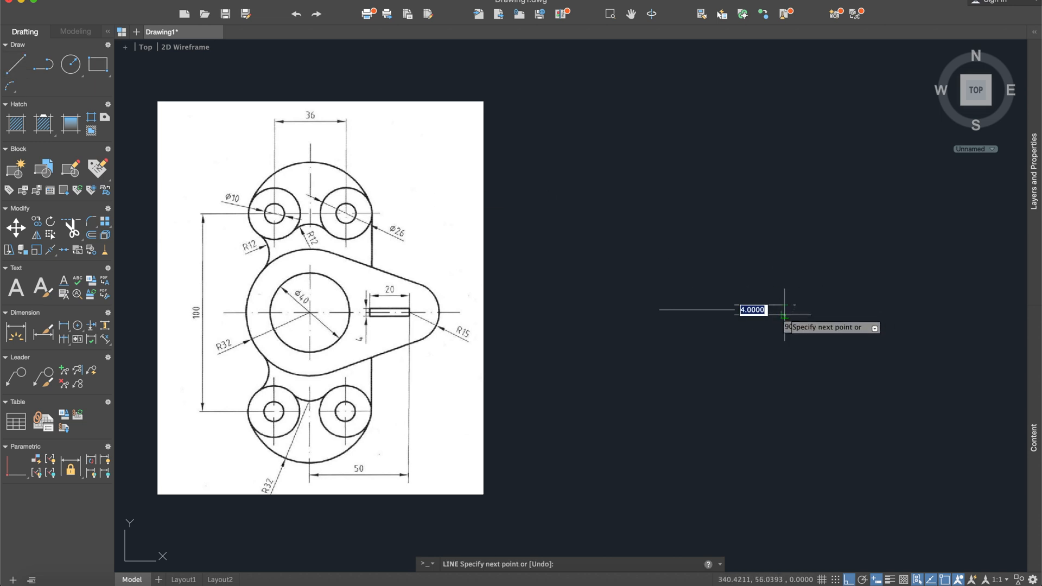
{"action": "type", "text": "off"}
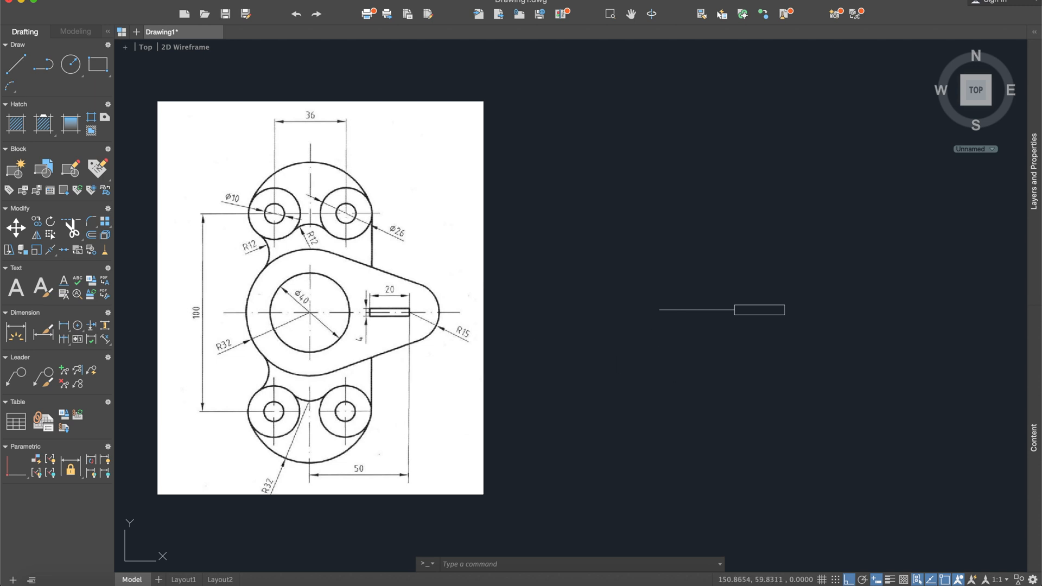
Draw a radius-15 circle centred on the line's right end
{"action": "left_click", "coordinate": [72, 65]}
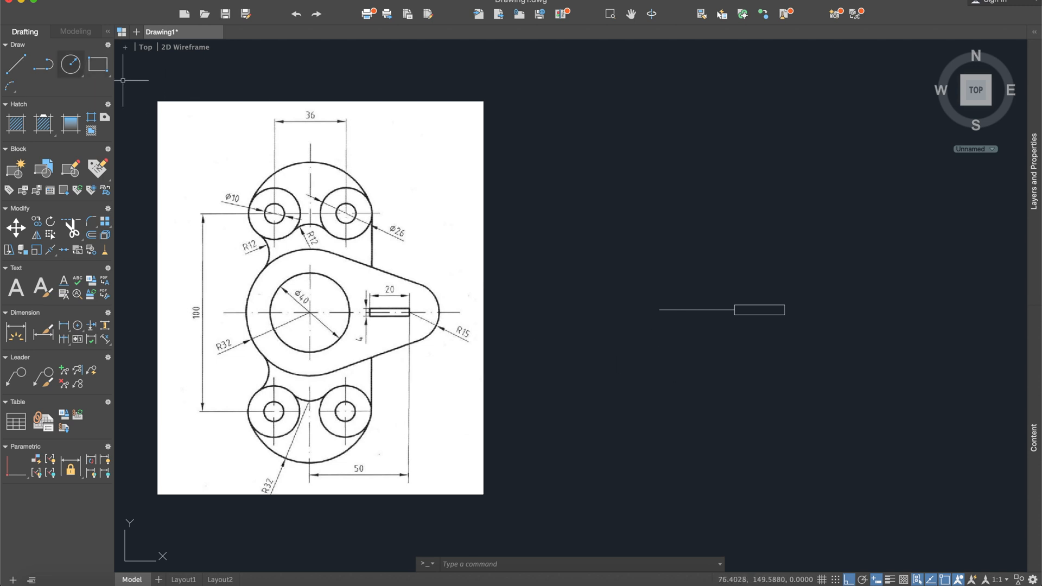
{"action": "left_click", "coordinate": [69, 64]}
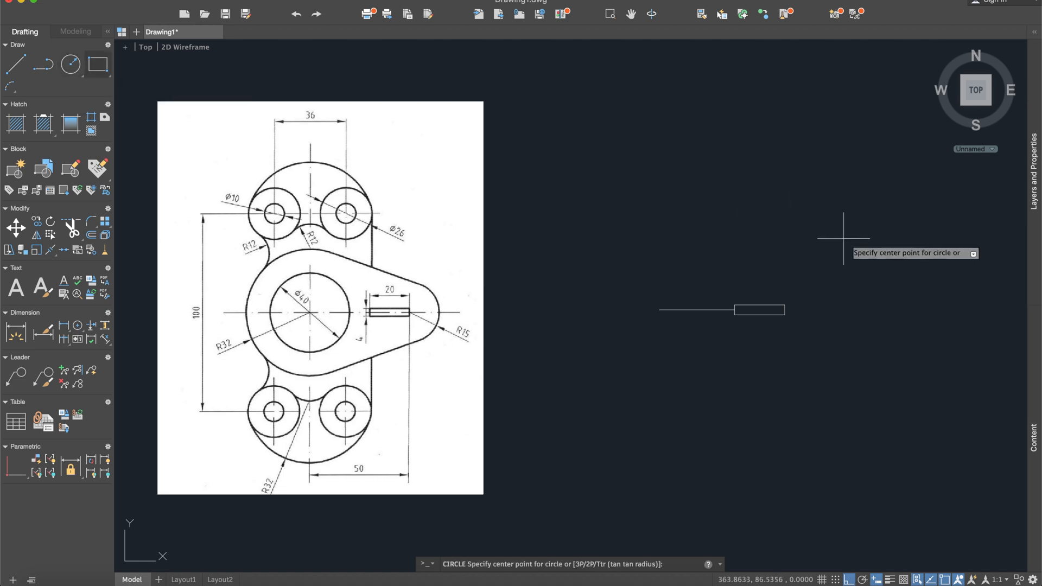
{"action": "mouse_move", "coordinate": [807, 312]}
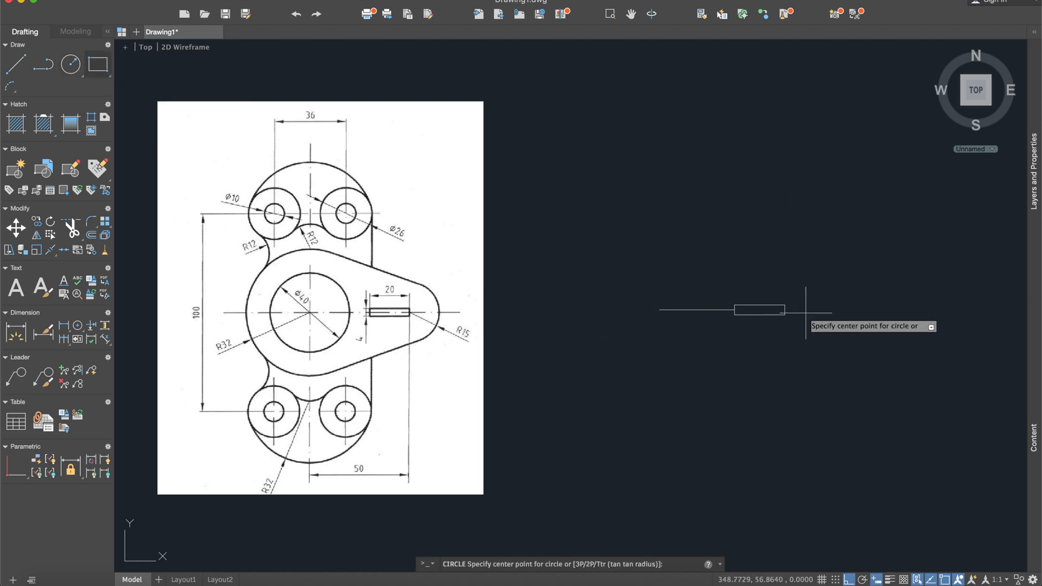
{"action": "mouse_move", "coordinate": [785, 310]}
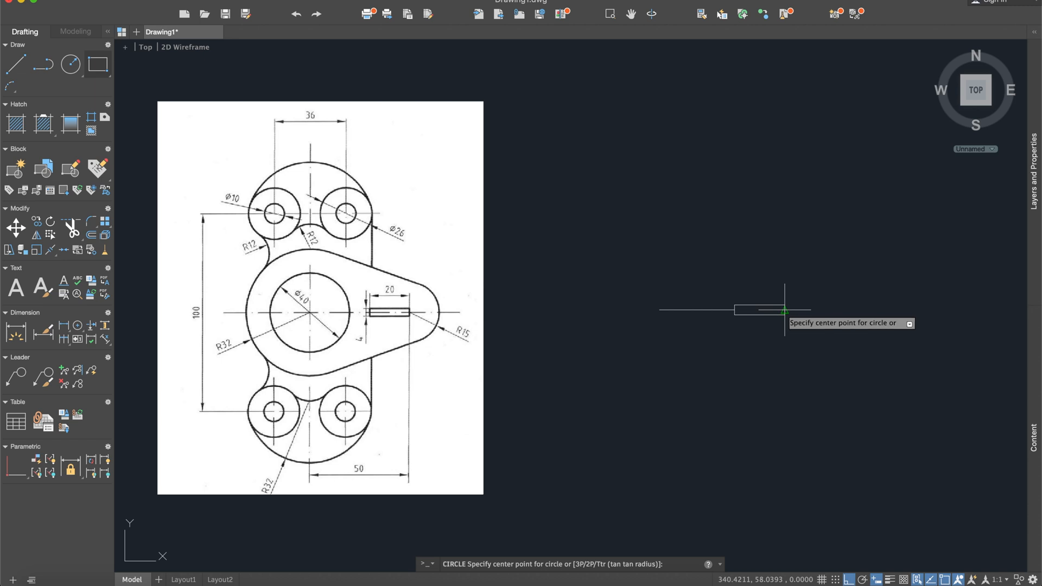
{"action": "left_click", "coordinate": [784, 311]}
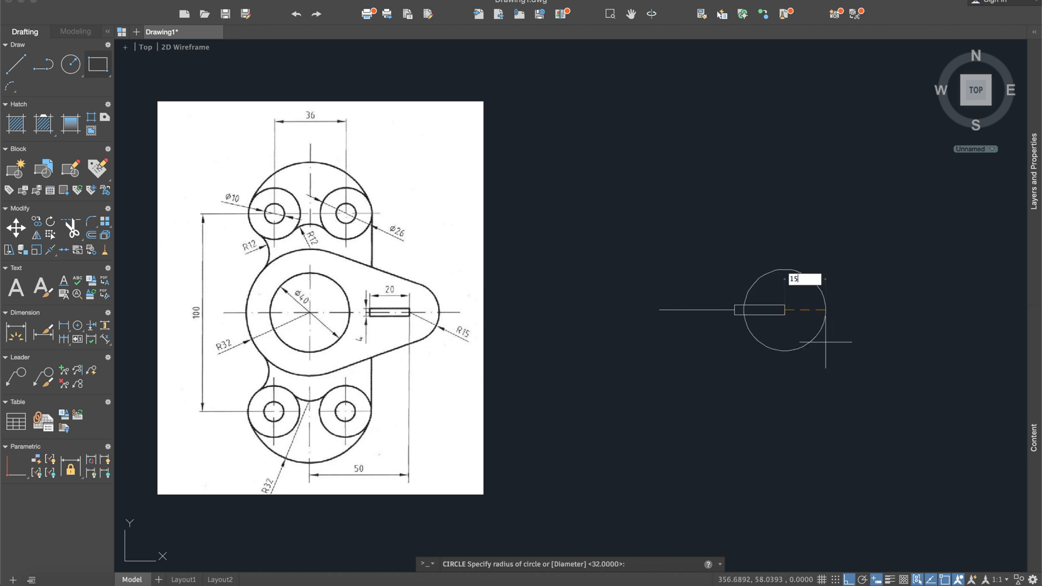
{"action": "key", "text": "Enter"}
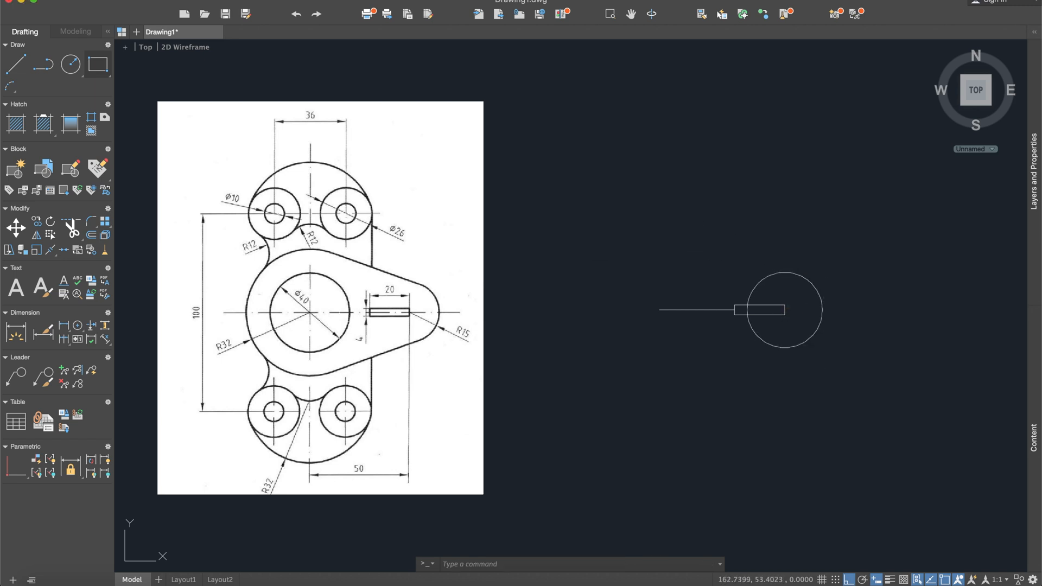
Draw the large outer and inner concentric circles centred on the line's left end
{"action": "left_click", "coordinate": [67, 65]}
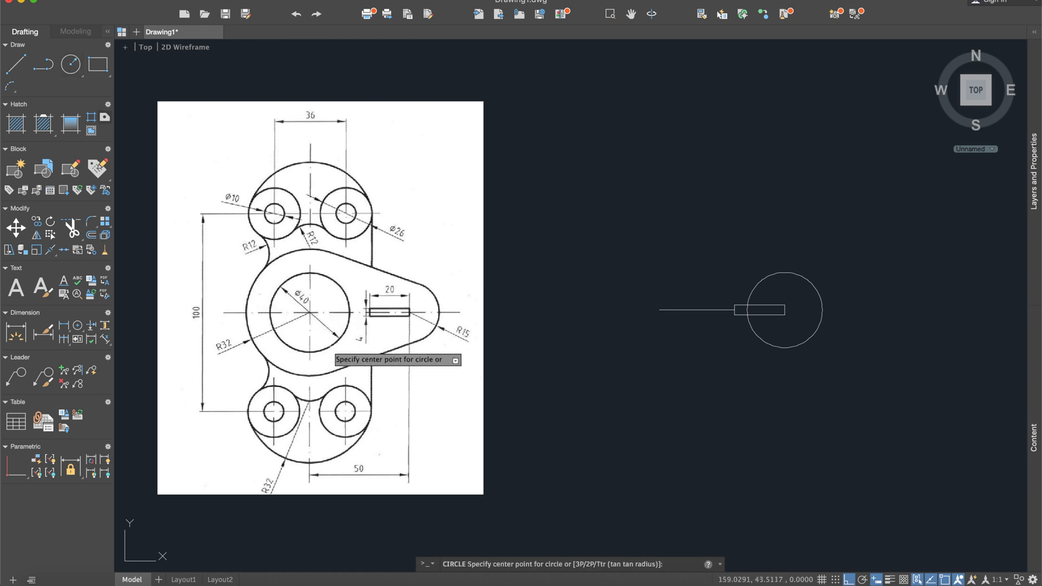
{"action": "mouse_move", "coordinate": [656, 308]}
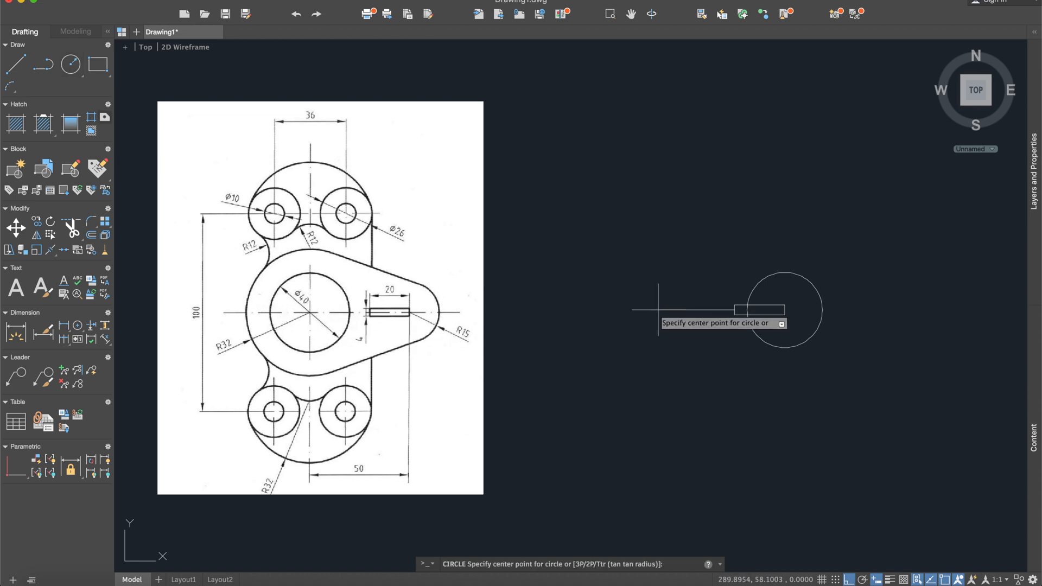
{"action": "mouse_move", "coordinate": [659, 309]}
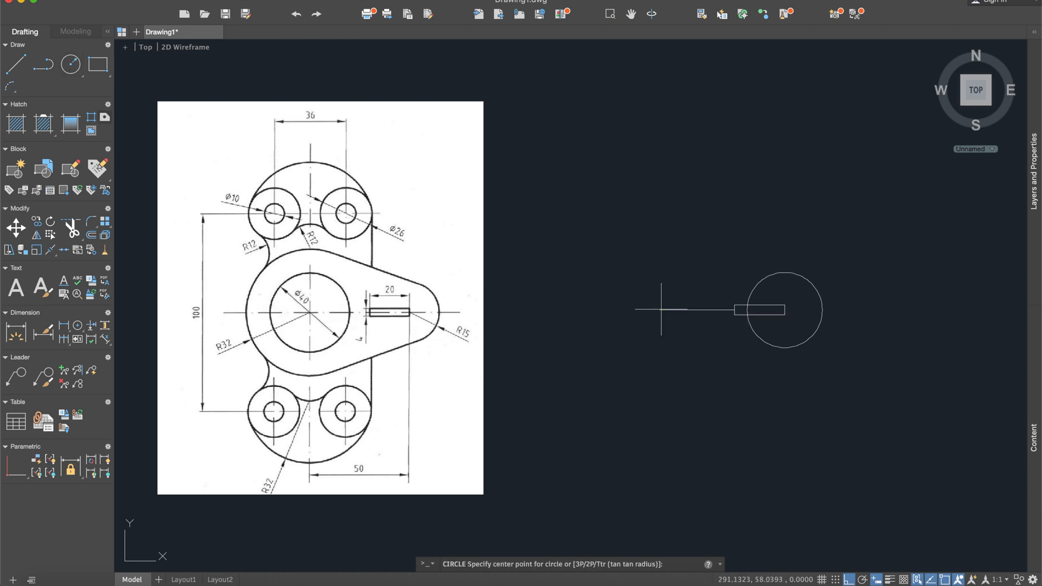
{"action": "left_click", "coordinate": [665, 324]}
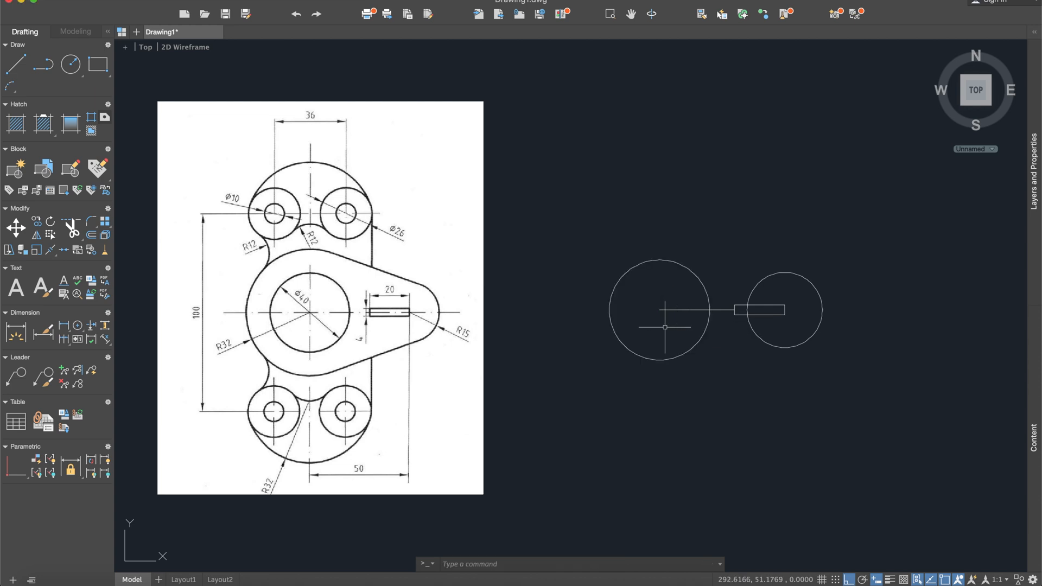
{"action": "left_click", "coordinate": [69, 65]}
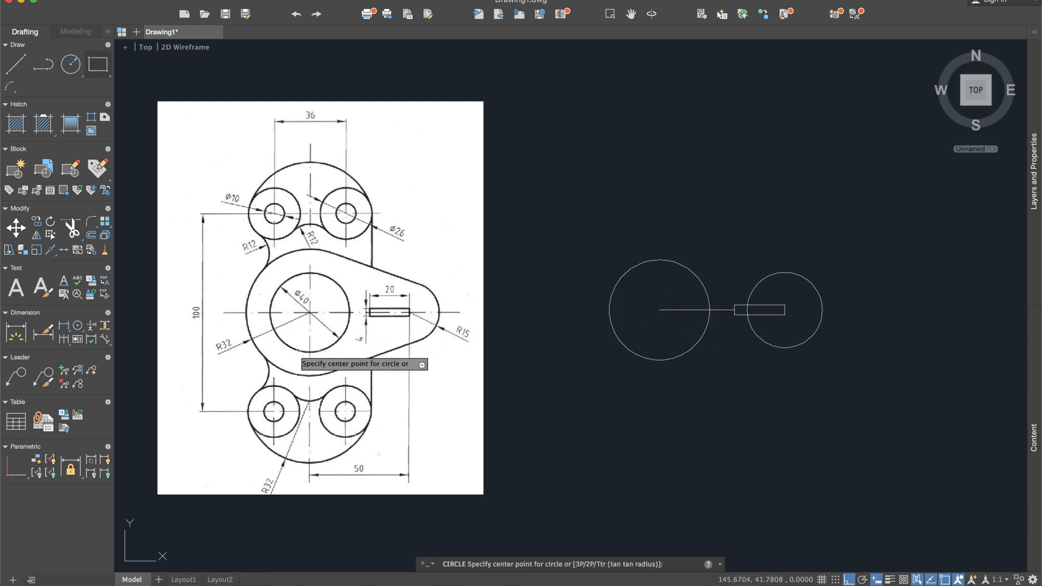
{"action": "mouse_move", "coordinate": [658, 311]}
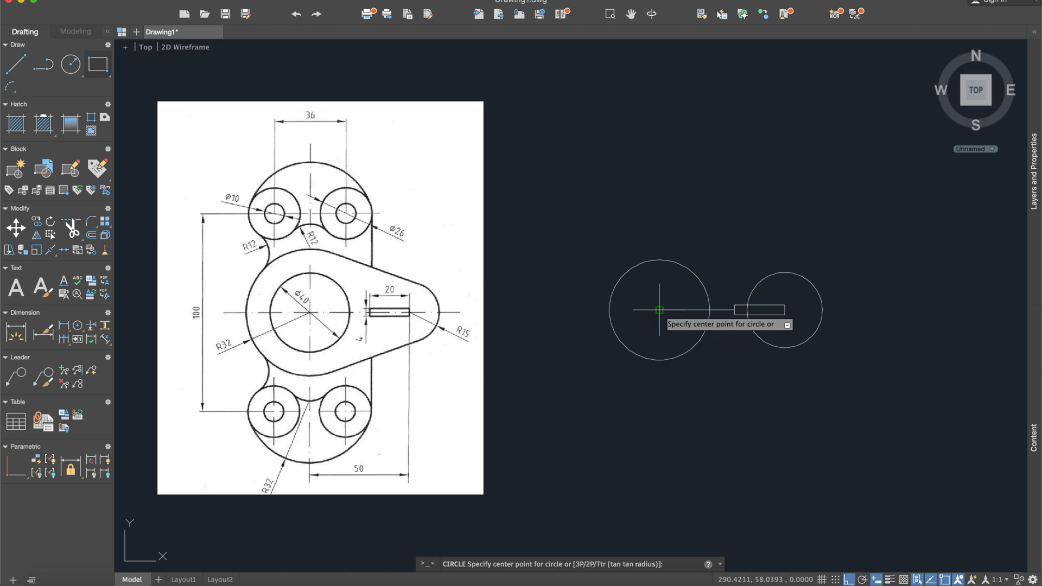
{"action": "left_click", "coordinate": [656, 311]}
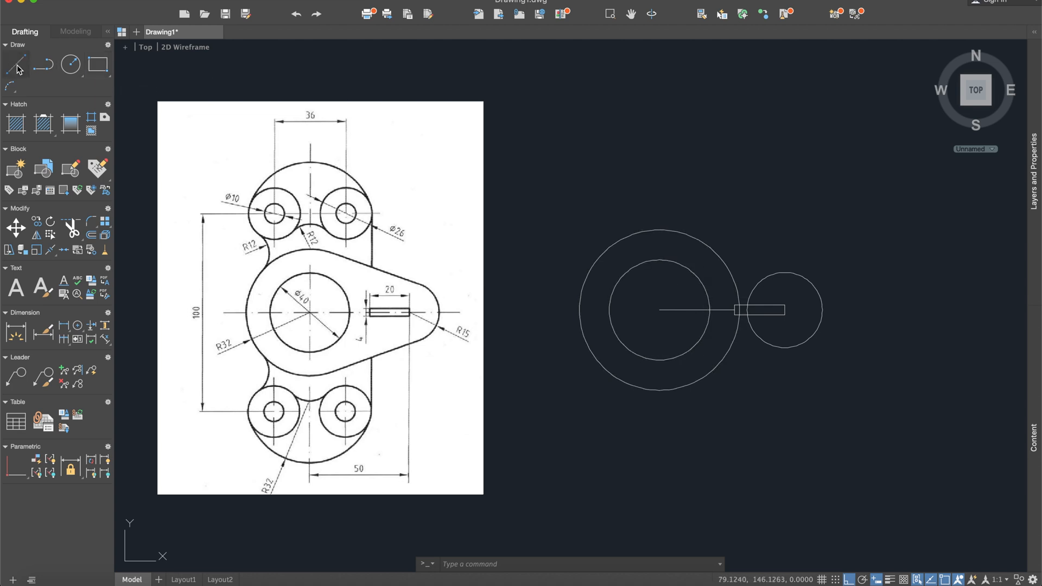
Draw a line tangent to the big circle and the small circle using Tangent snap overrides
{"action": "left_click", "coordinate": [15, 67]}
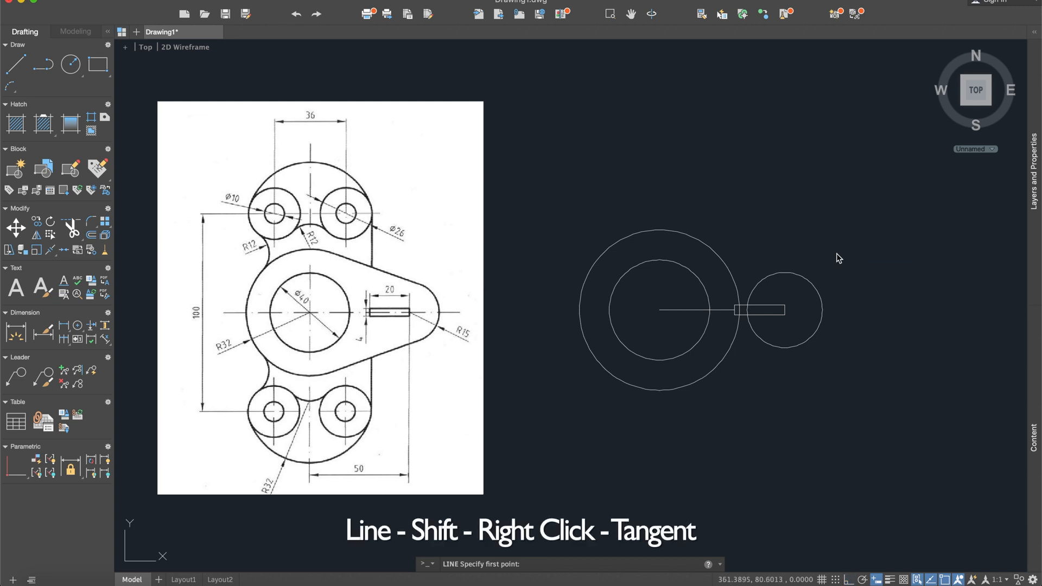
{"action": "right_click", "coordinate": [839, 258]}
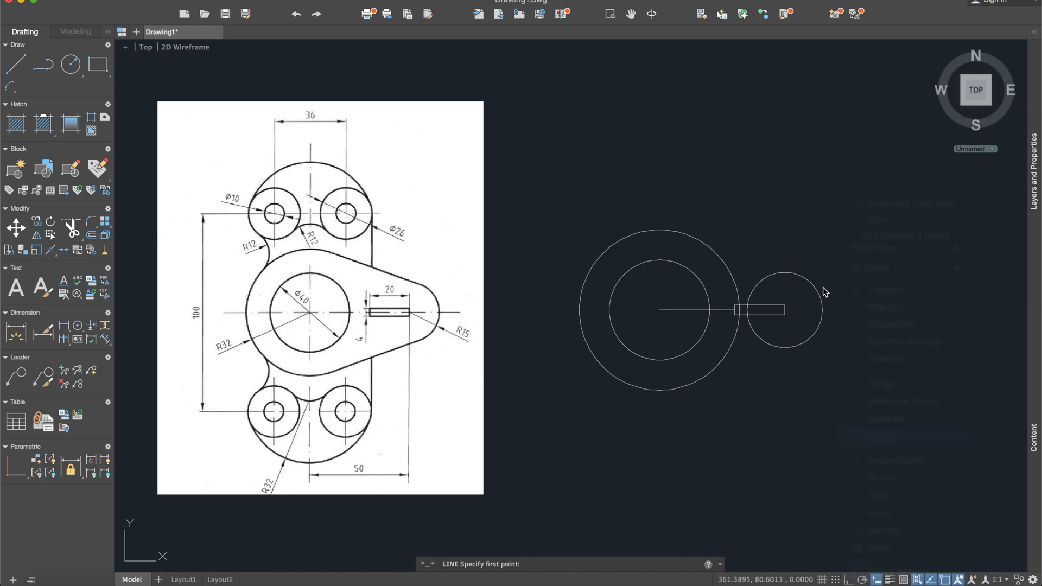
{"action": "left_click", "coordinate": [806, 277]}
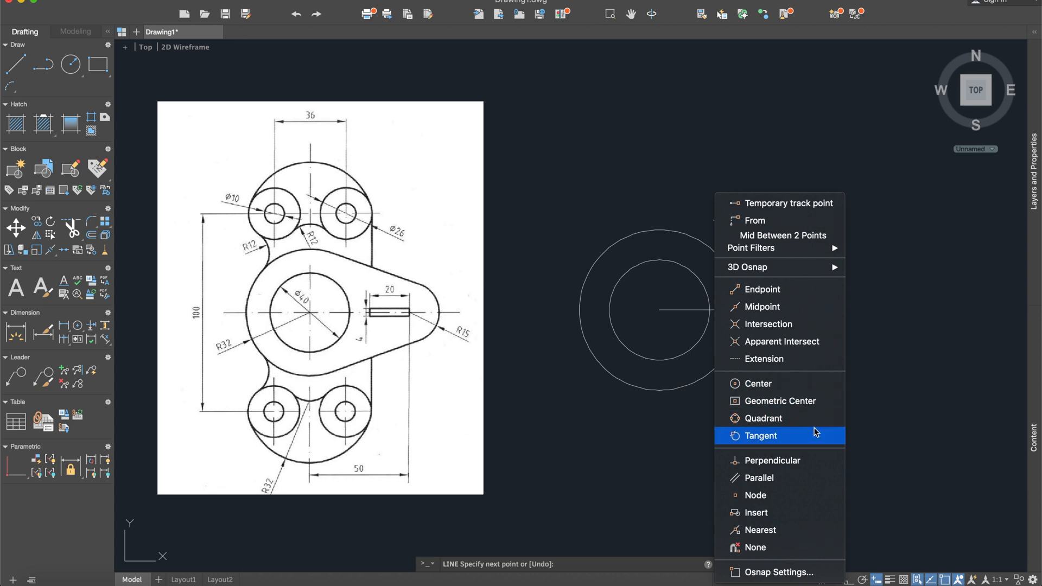
{"action": "left_click", "coordinate": [761, 437]}
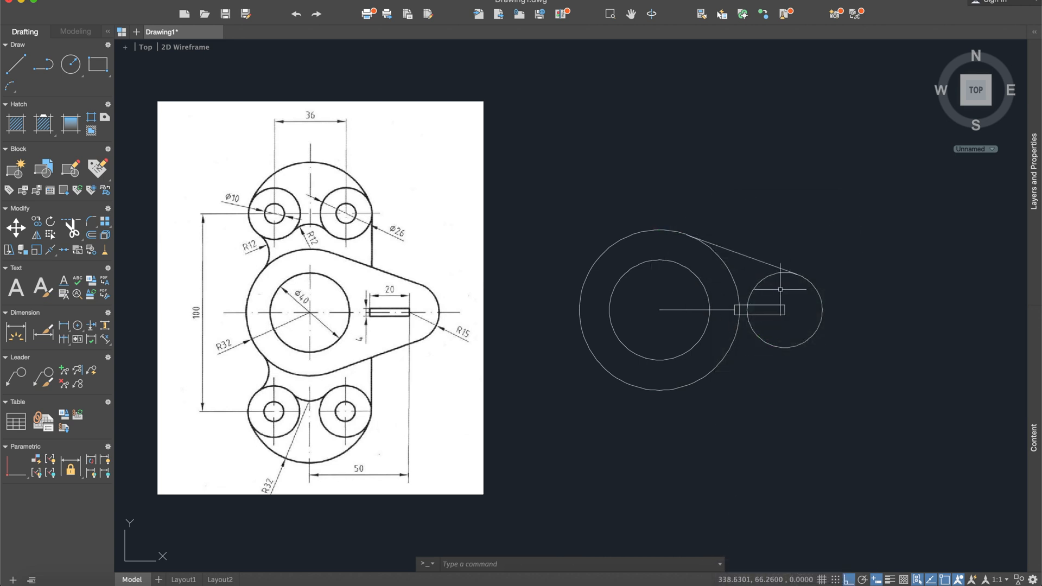
{"action": "mouse_move", "coordinate": [612, 274]}
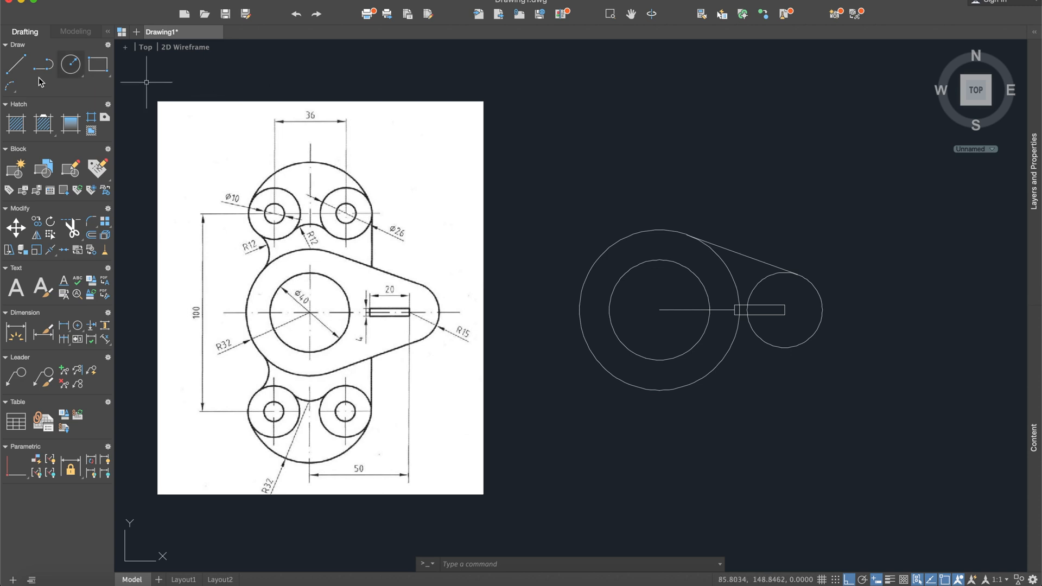
Lengthen the centreline past the small circle and out to the left of the large circle
{"action": "left_click", "coordinate": [13, 66]}
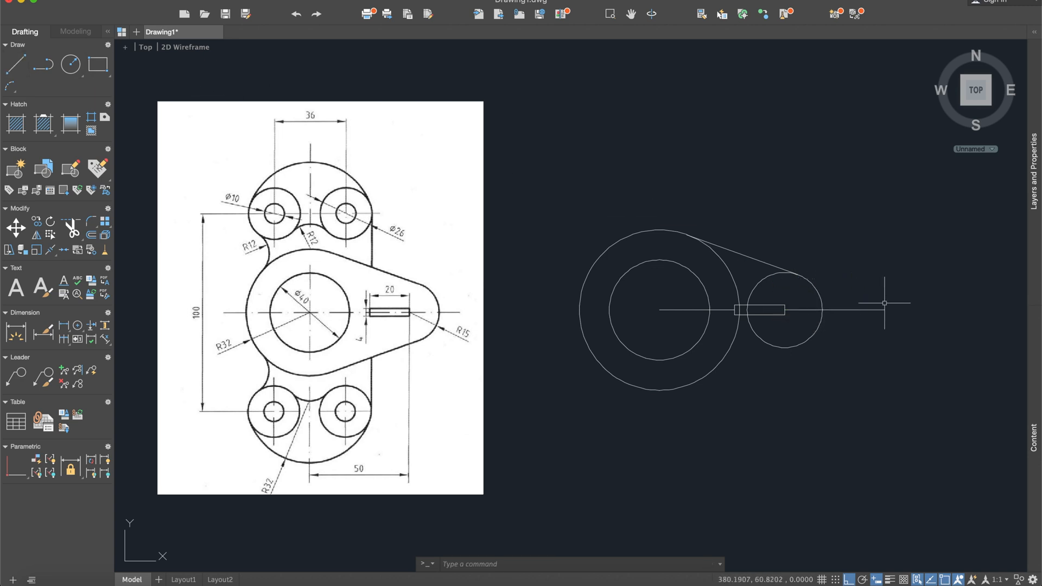
{"action": "left_click", "coordinate": [16, 65]}
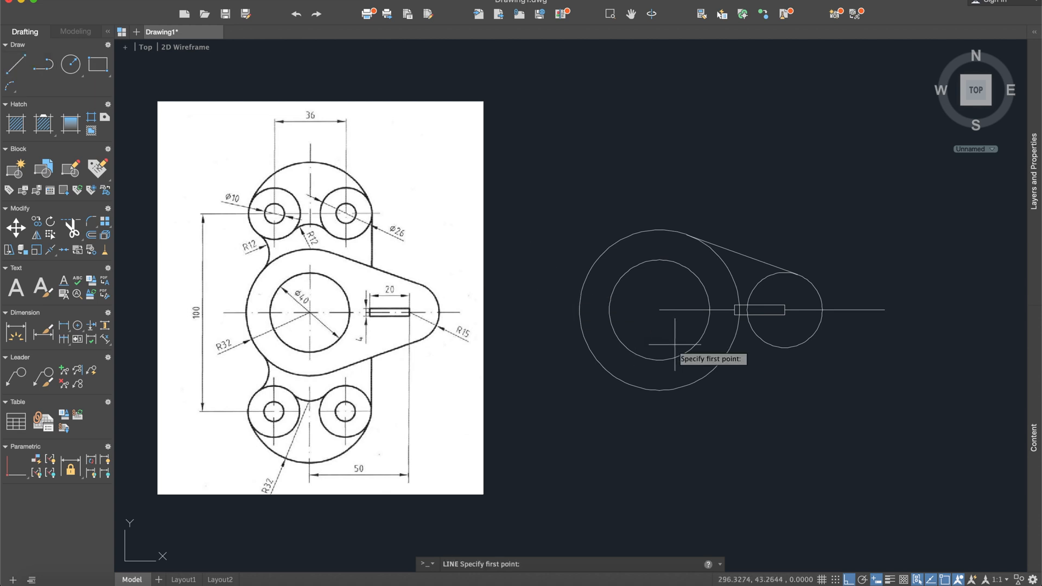
{"action": "left_click", "coordinate": [662, 308]}
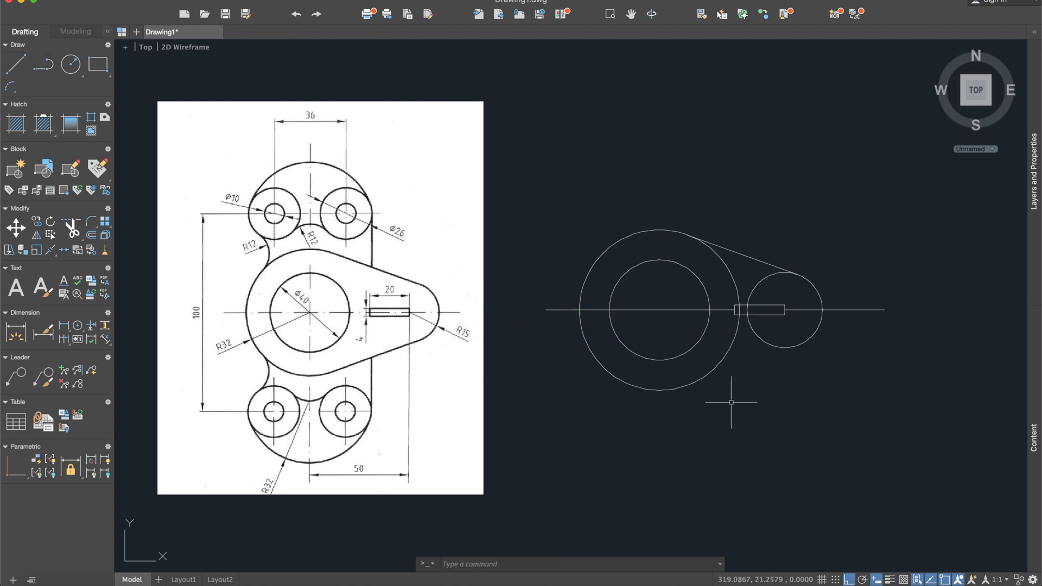
Trim away the lower portions of the circles and slot below the centreline
{"action": "type", "text": "trim"}
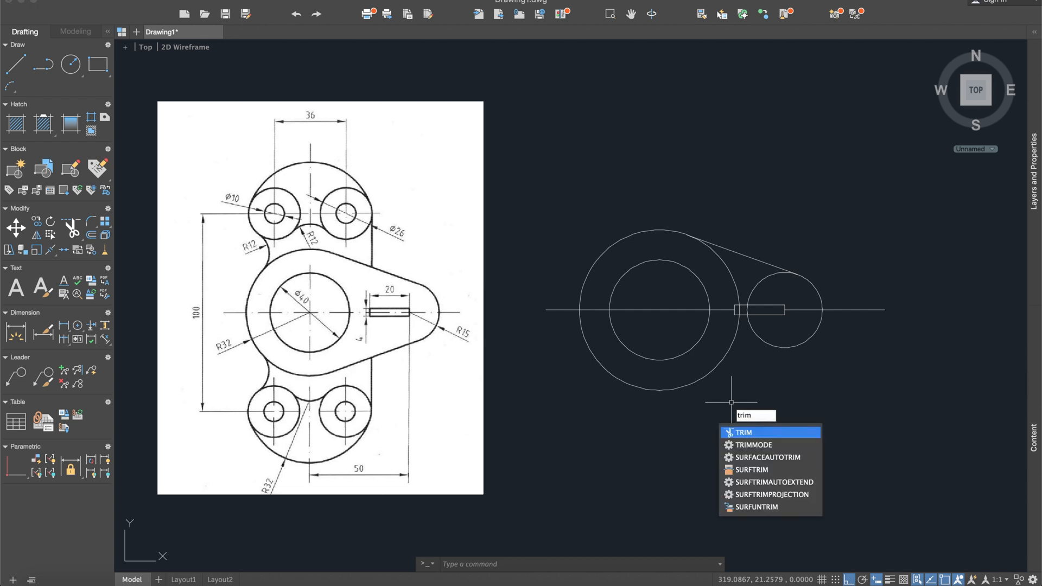
{"action": "left_click", "coordinate": [744, 432]}
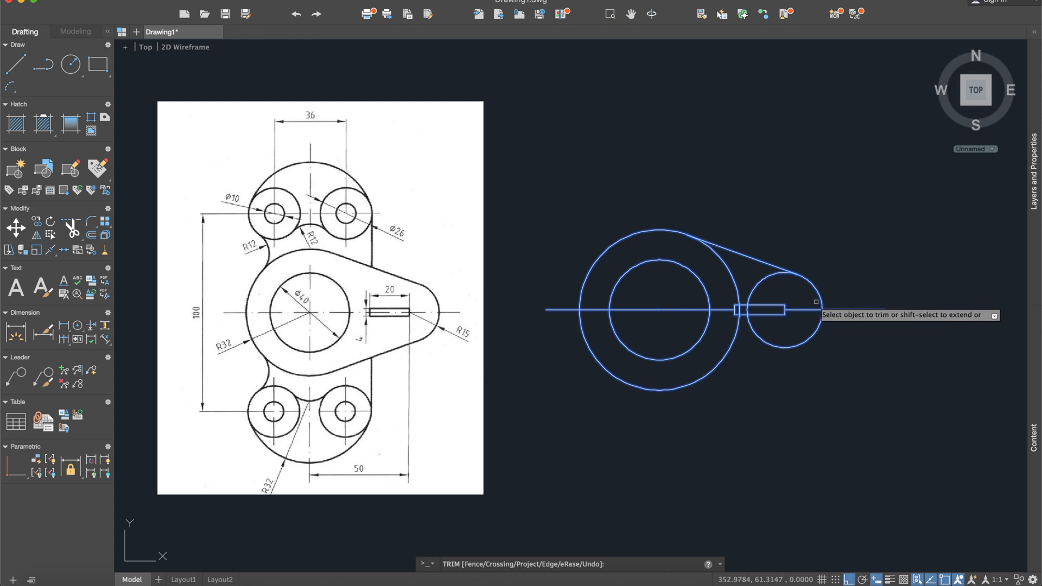
{"action": "left_click", "coordinate": [767, 310]}
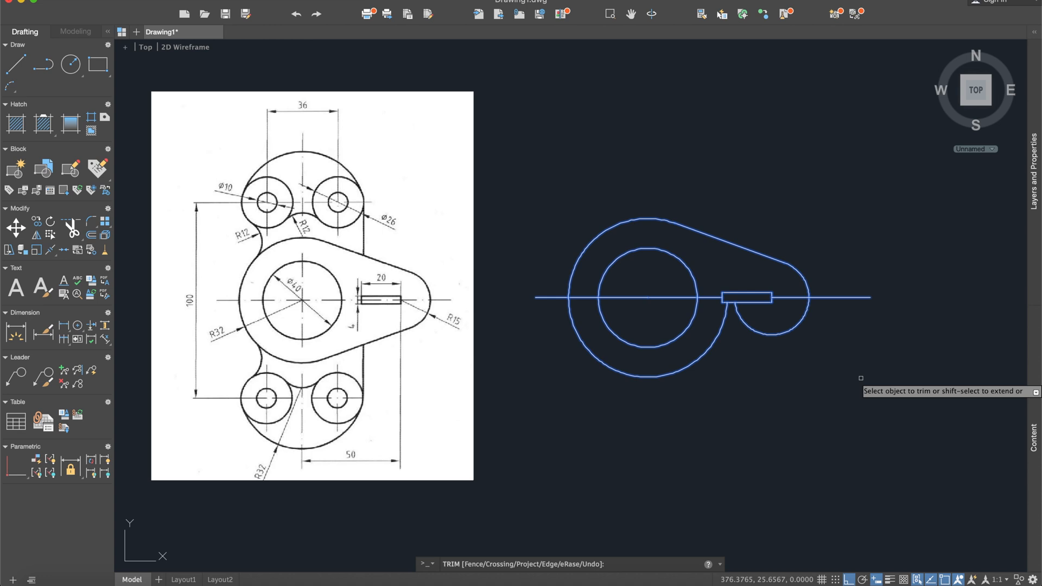
{"action": "left_click", "coordinate": [567, 319]}
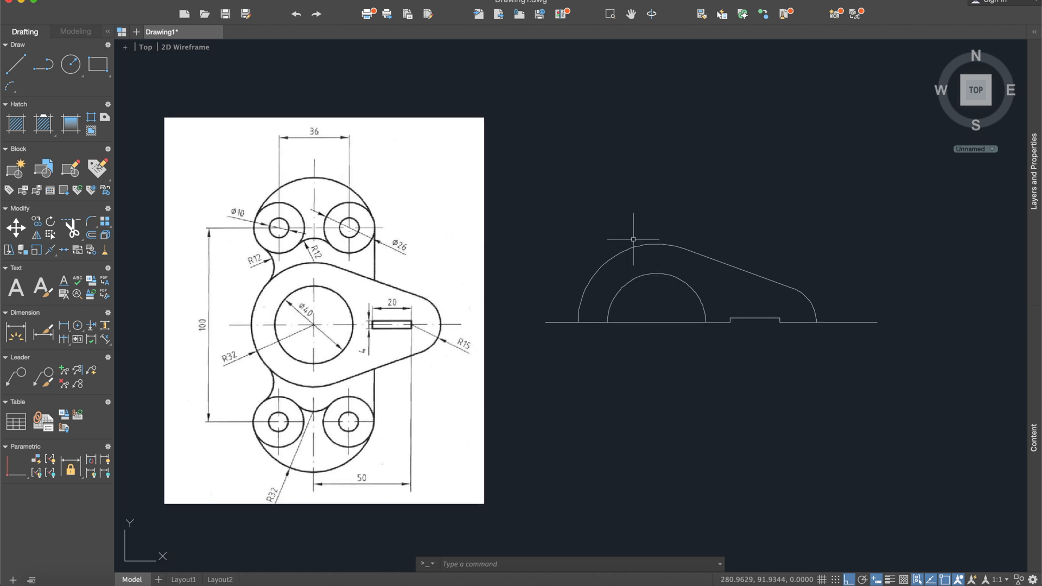
{"action": "mouse_move", "coordinate": [699, 284]}
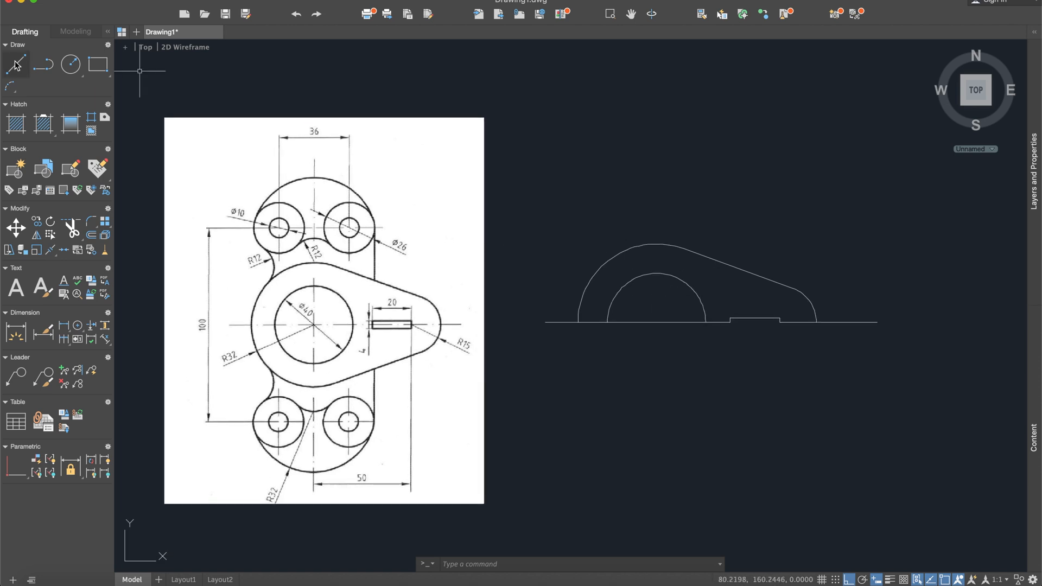
Draw a vertical line up from the arc centre and an 18-long horizontal line off its top
{"action": "left_click", "coordinate": [12, 65]}
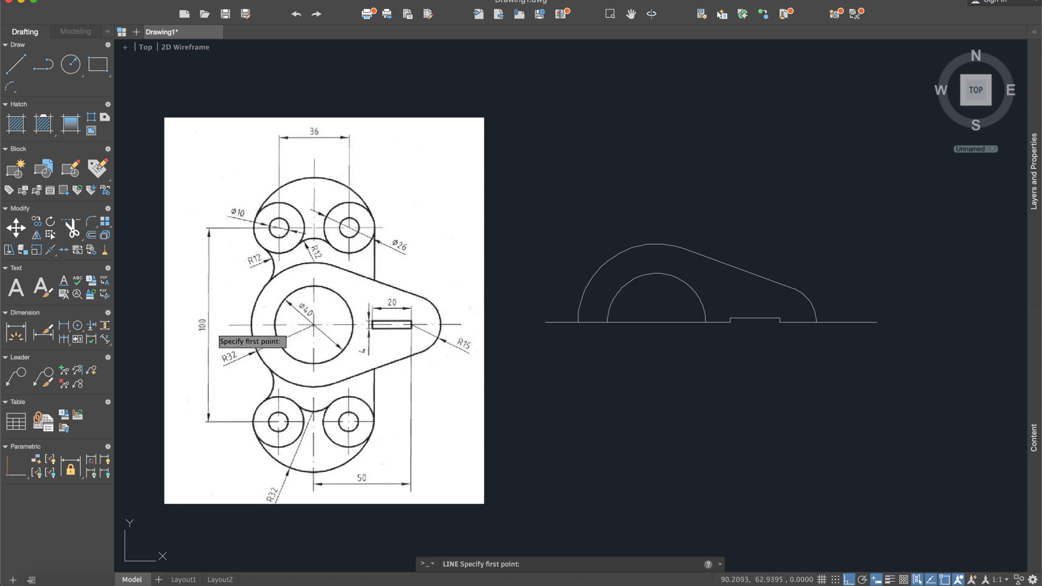
{"action": "mouse_move", "coordinate": [650, 320]}
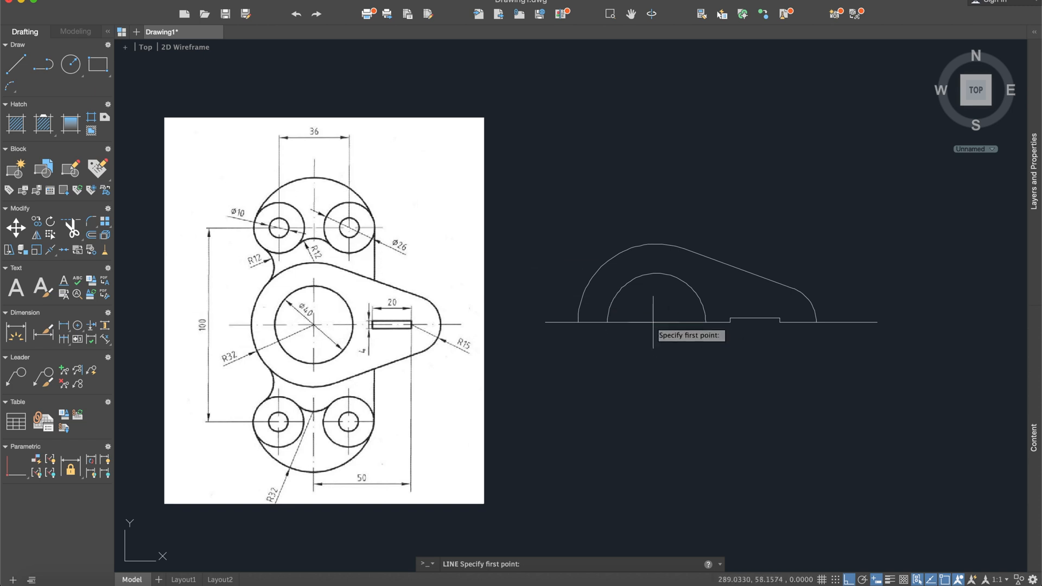
{"action": "left_click", "coordinate": [655, 319]}
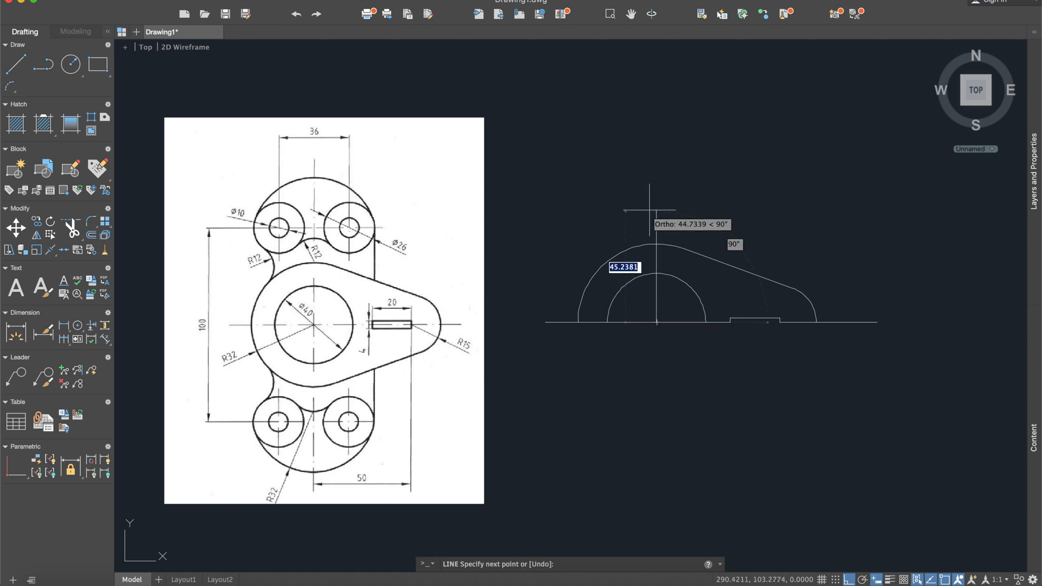
{"action": "mouse_move", "coordinate": [656, 197]}
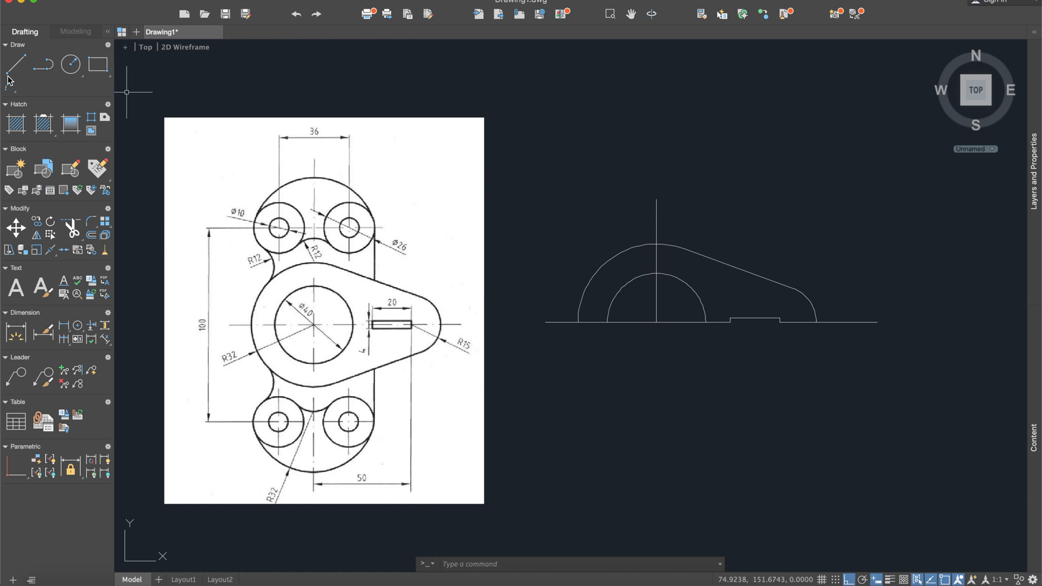
{"action": "left_click", "coordinate": [13, 65]}
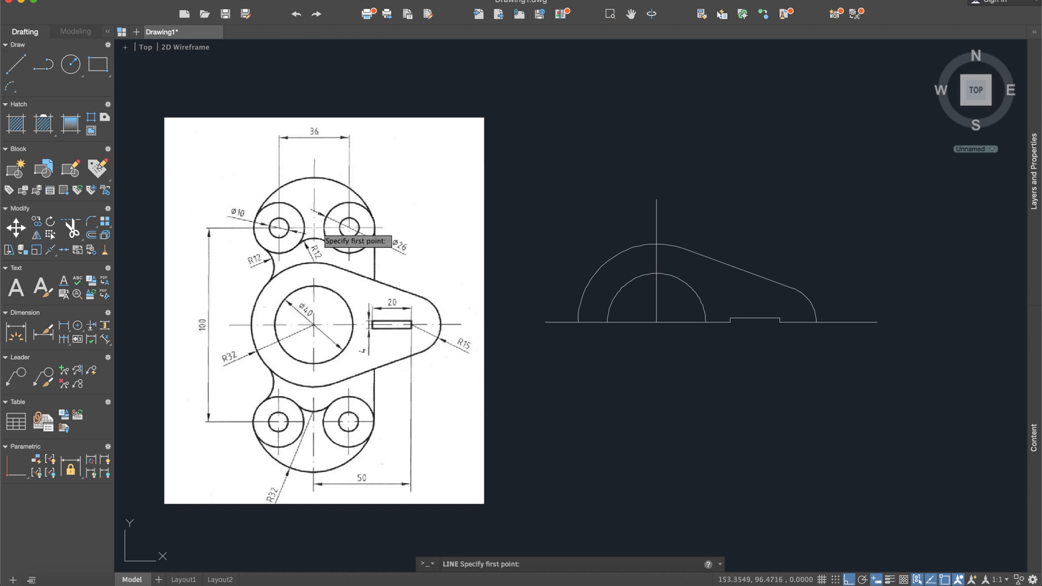
{"action": "mouse_move", "coordinate": [656, 204]}
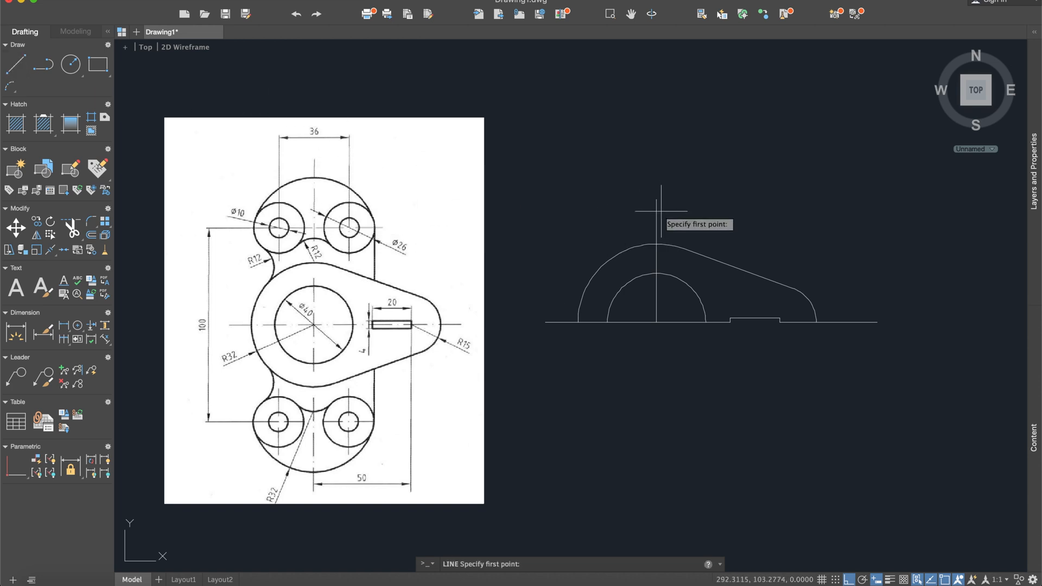
{"action": "type", "text": "18"}
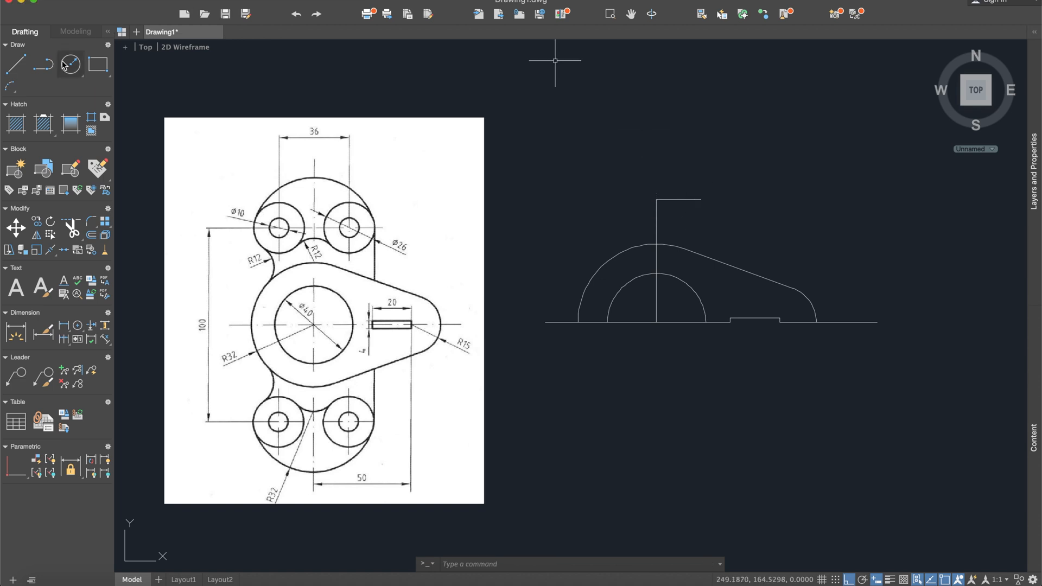
Draw two concentric circles at the short line's end and start the MIRROR command
{"action": "left_click", "coordinate": [67, 65]}
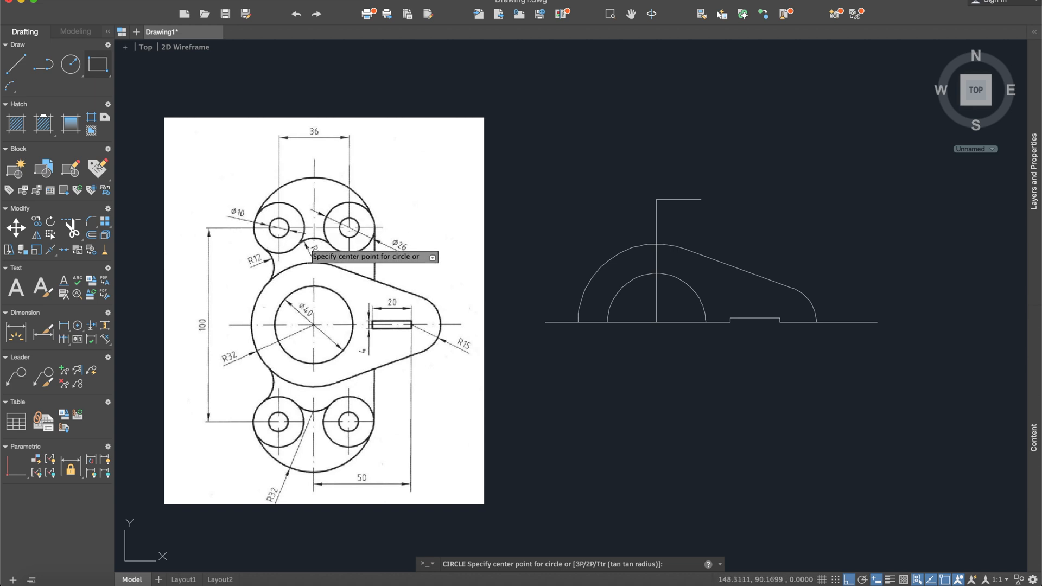
{"action": "mouse_move", "coordinate": [402, 264]}
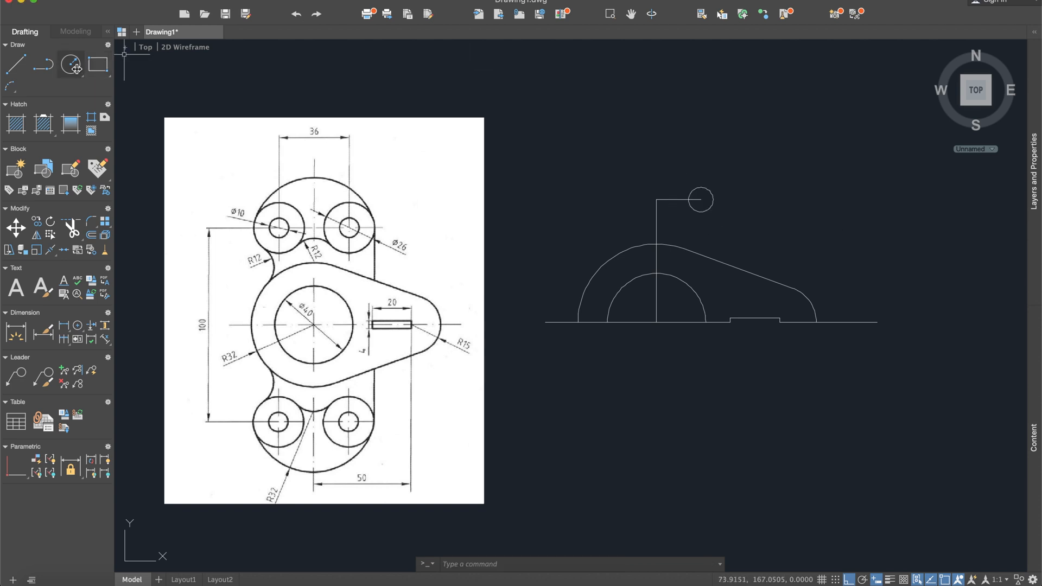
{"action": "left_click", "coordinate": [701, 200]}
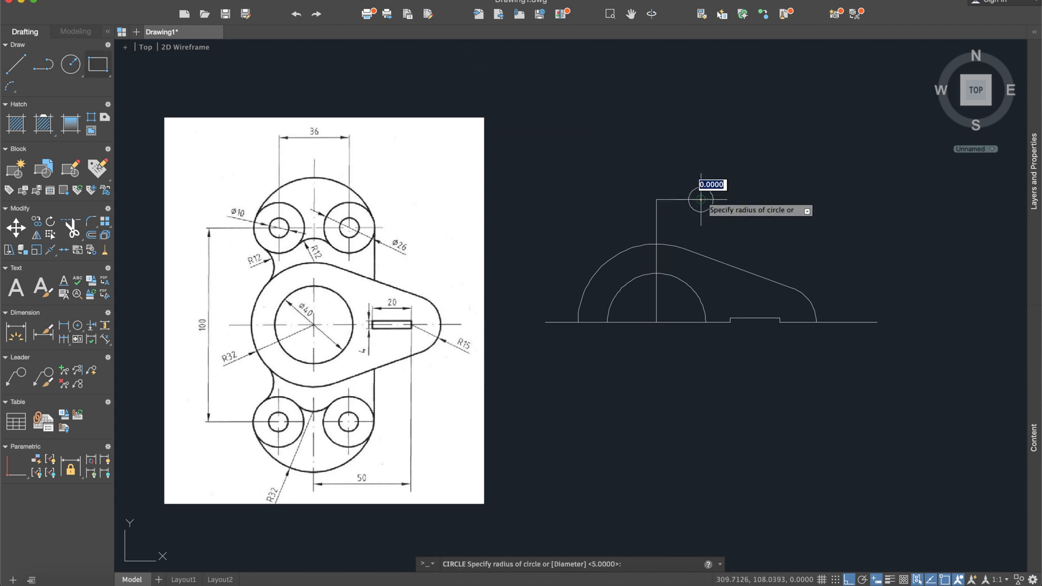
{"action": "left_click", "coordinate": [726, 213]}
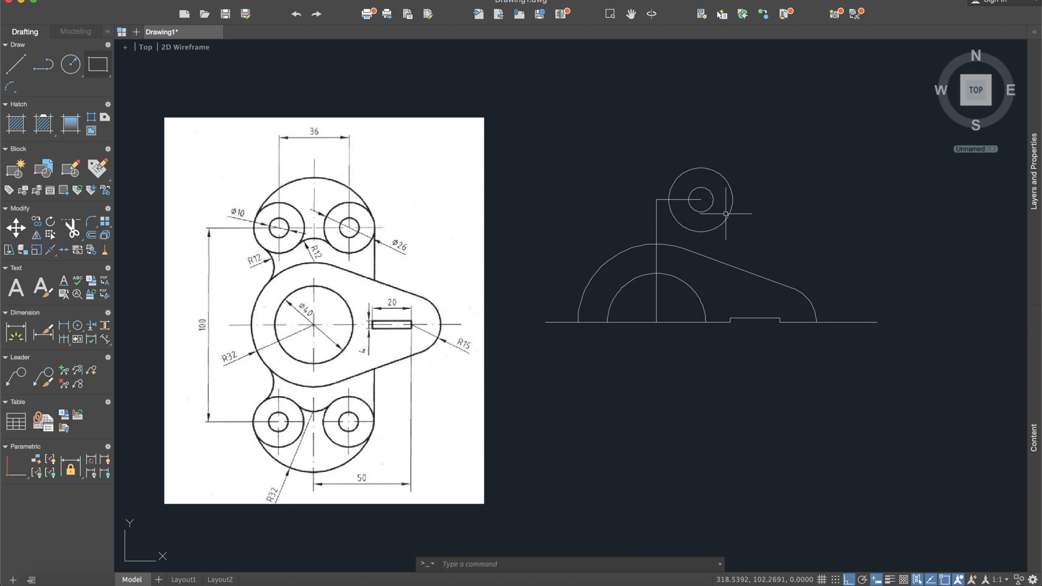
{"action": "mouse_move", "coordinate": [743, 205]}
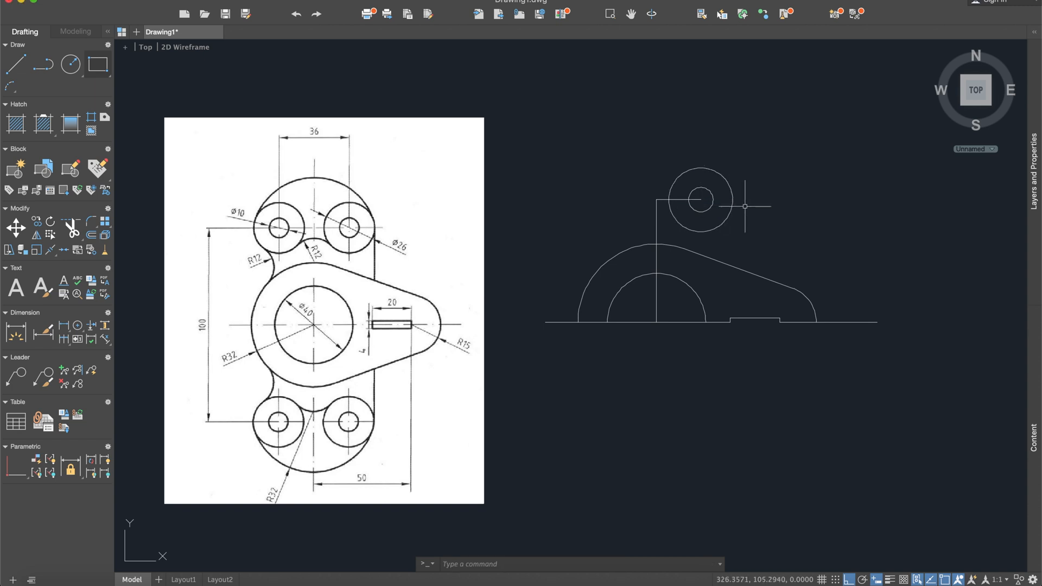
{"action": "type", "text": "mirror line:"}
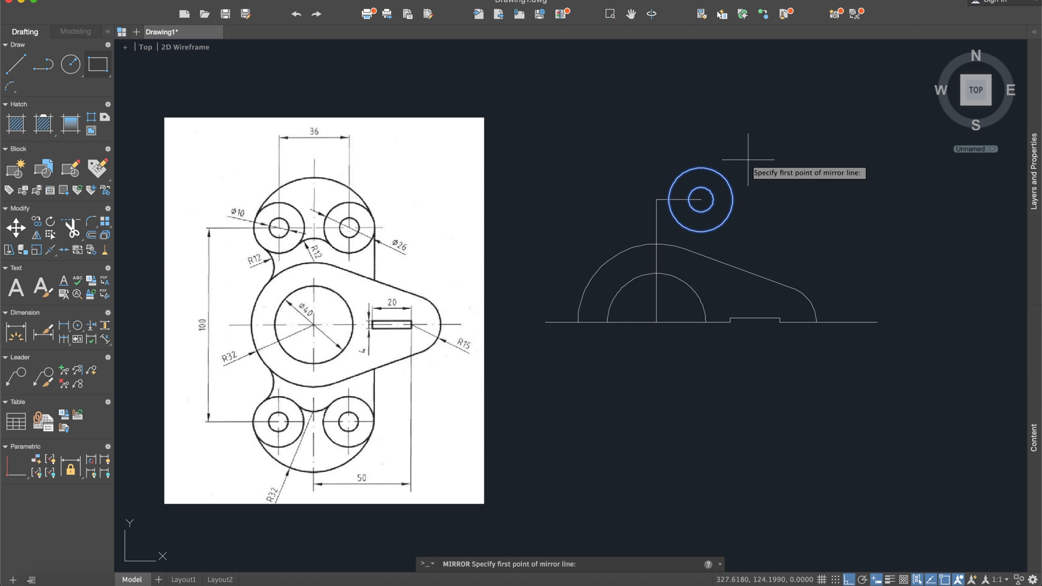
Mirror the upper circle pair across the vertical centre line, keeping the source objects
{"action": "left_click", "coordinate": [658, 200]}
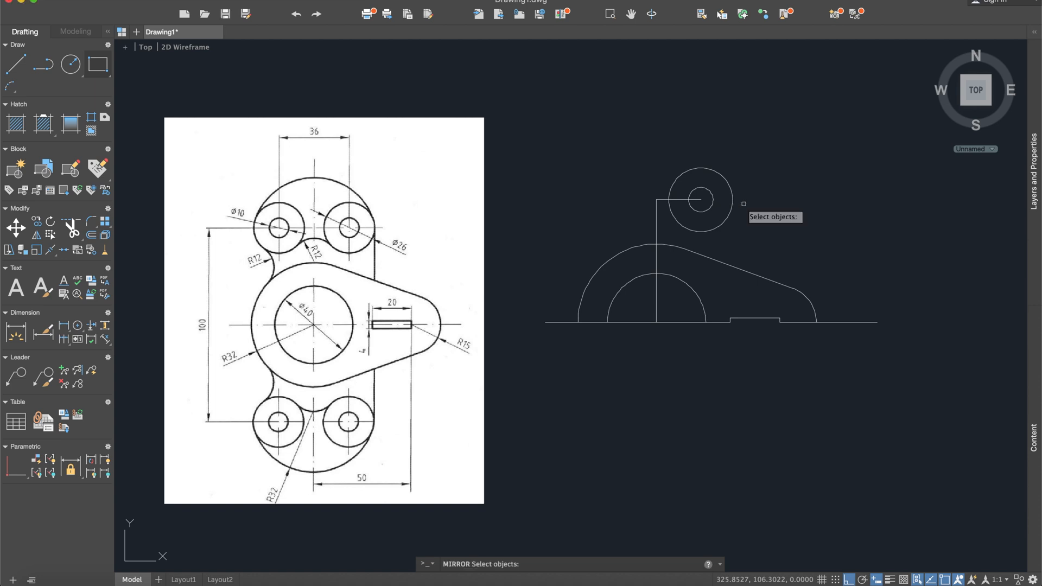
{"action": "left_click", "coordinate": [704, 200]}
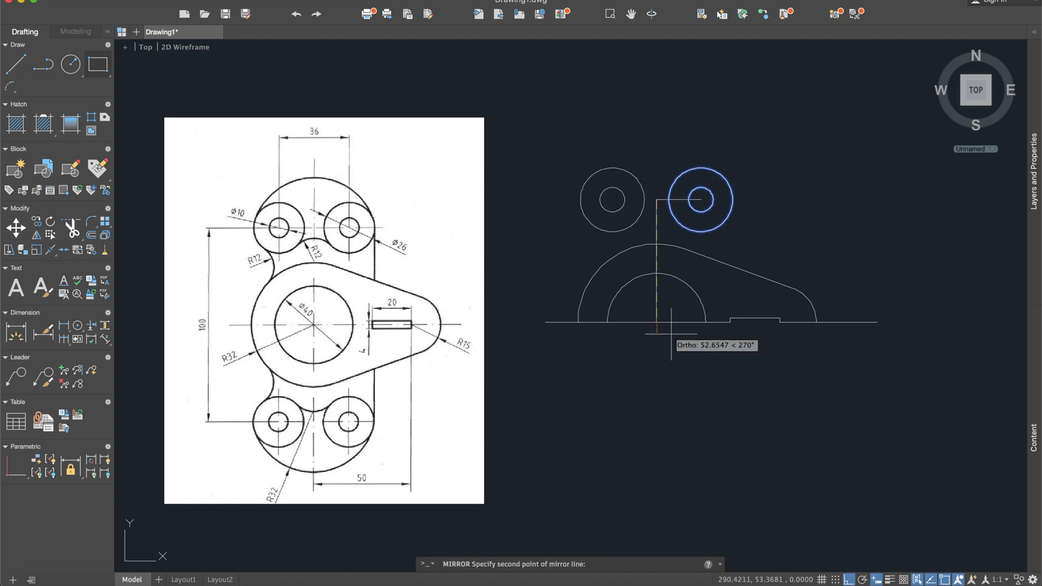
{"action": "left_click", "coordinate": [657, 323]}
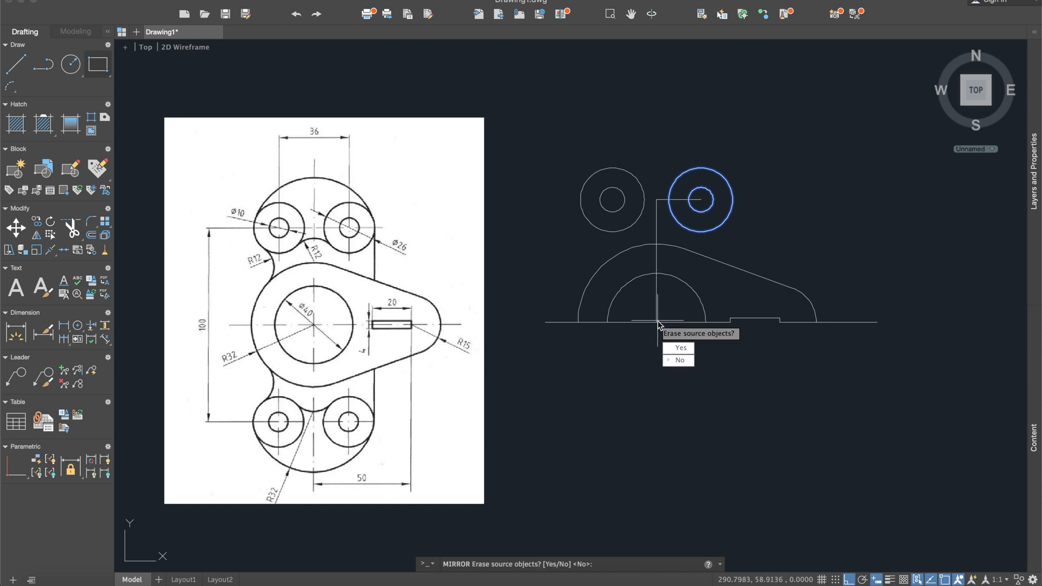
{"action": "left_click", "coordinate": [678, 359]}
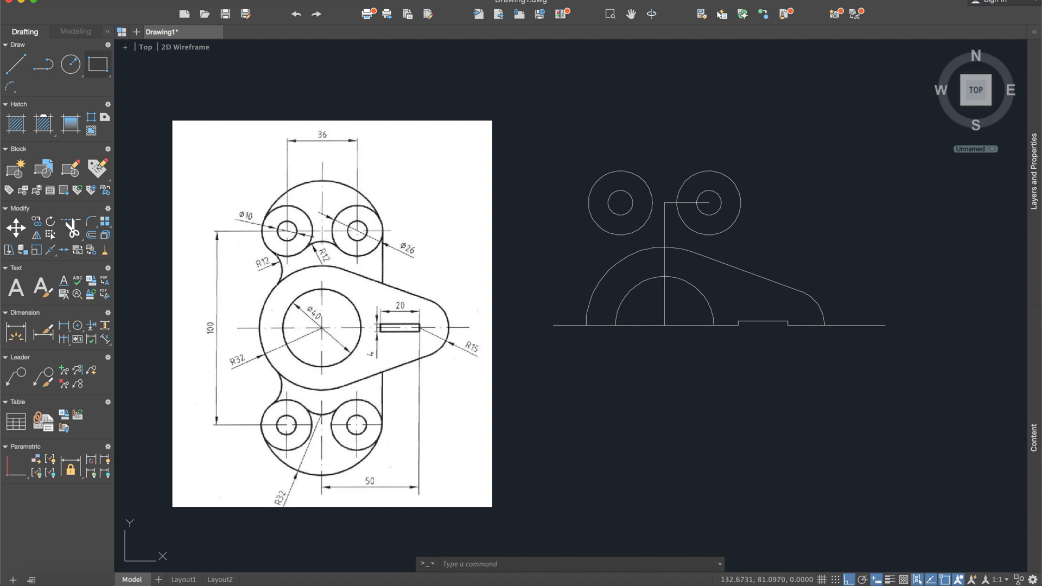
Fillet the left upper circle into the large left arc of the outline with a smooth blend
{"action": "type", "text": "fil"}
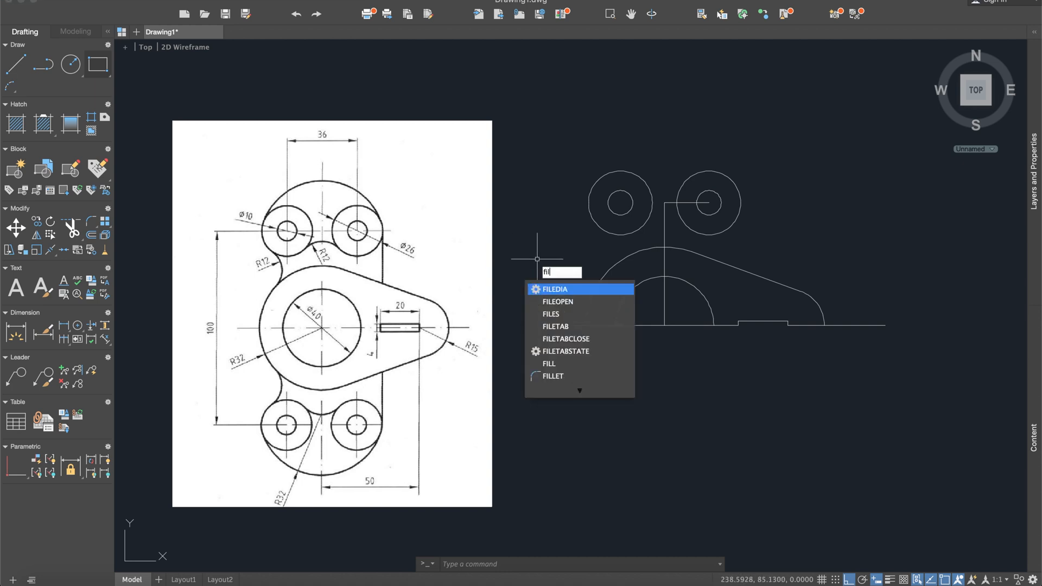
{"action": "left_click", "coordinate": [553, 375]}
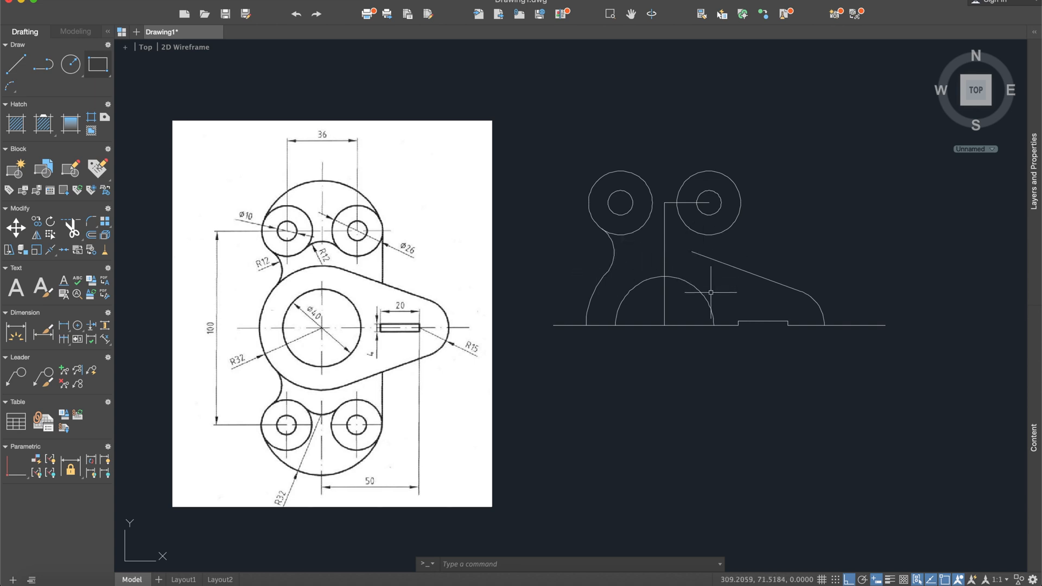
{"action": "left_click", "coordinate": [70, 65]}
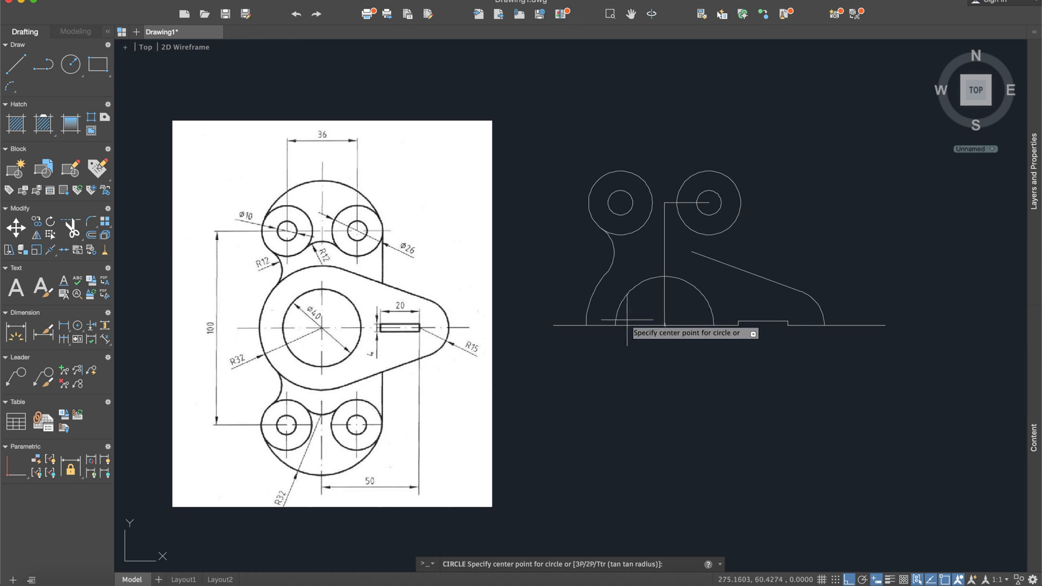
{"action": "left_click", "coordinate": [662, 324]}
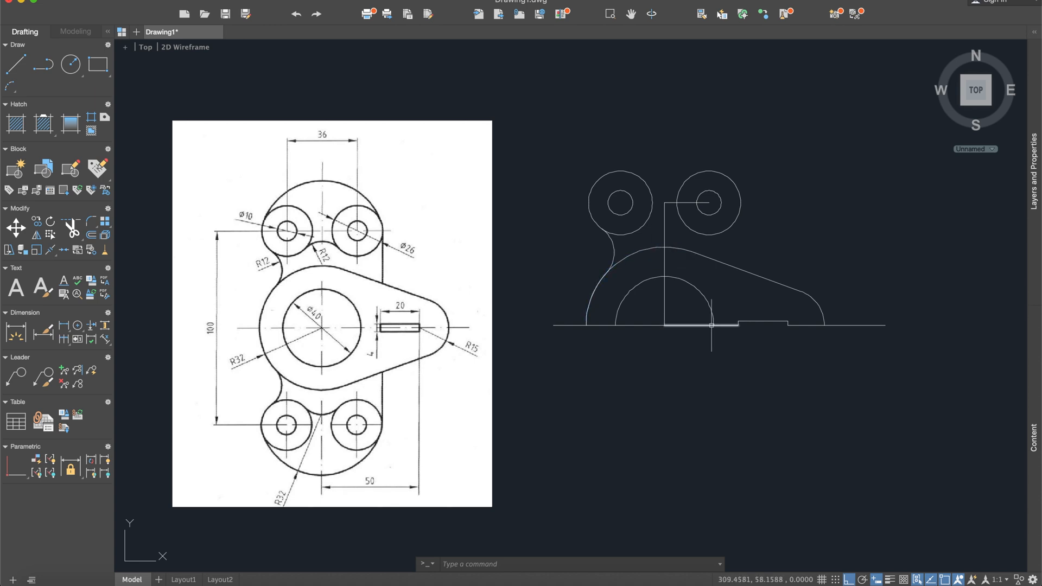
{"action": "mouse_move", "coordinate": [543, 337]}
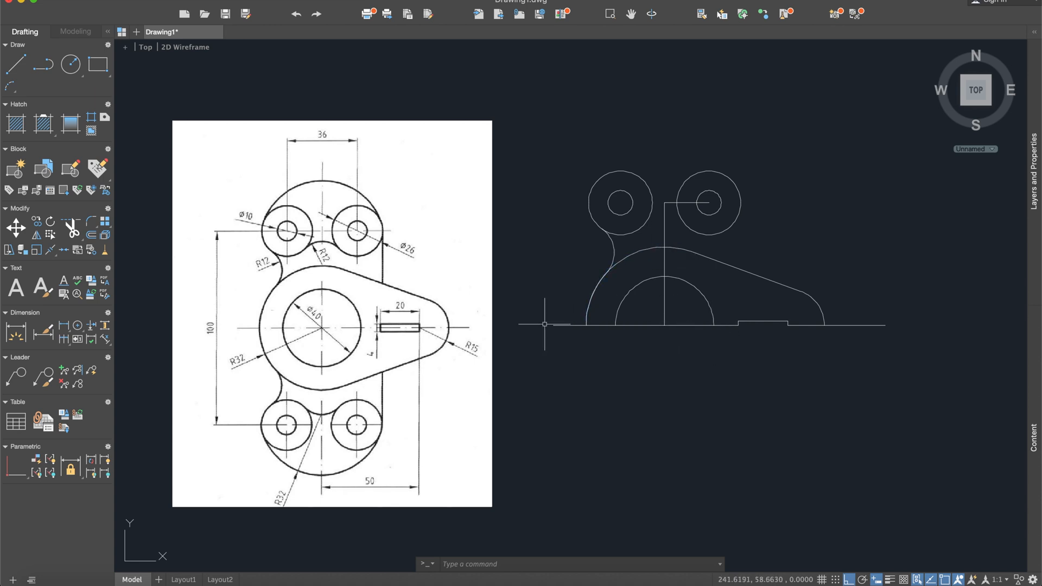
{"action": "mouse_move", "coordinate": [547, 323]}
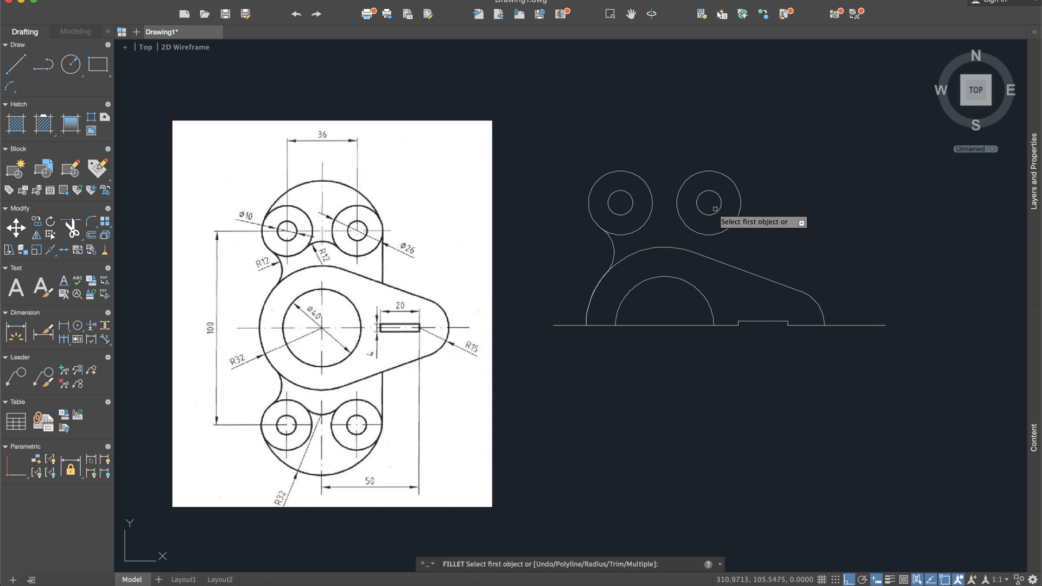
Fillet the two upper circles together and trim away the leftover central construction lines
{"action": "left_click", "coordinate": [707, 202]}
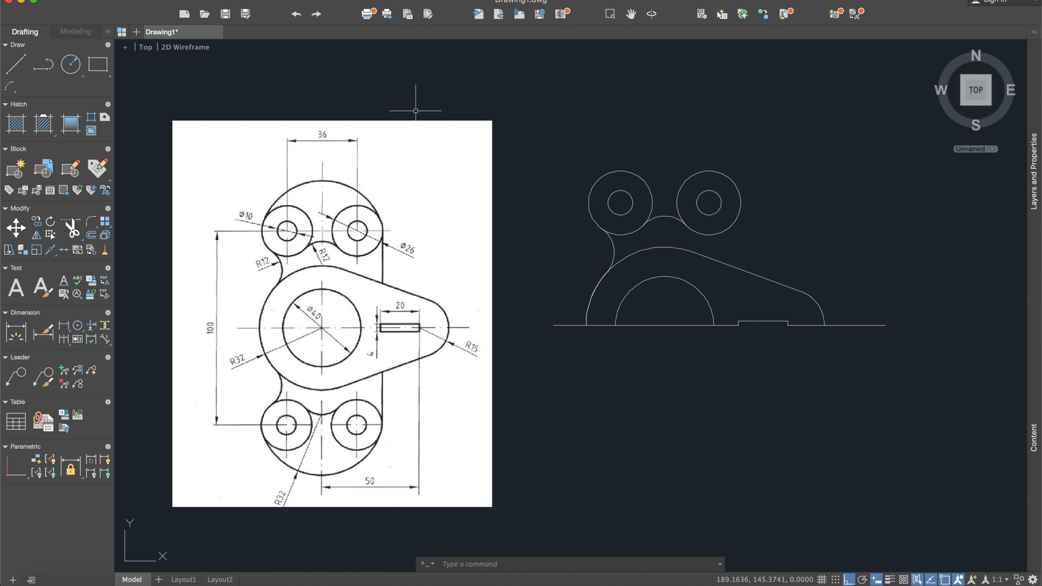
{"action": "left_click", "coordinate": [13, 64]}
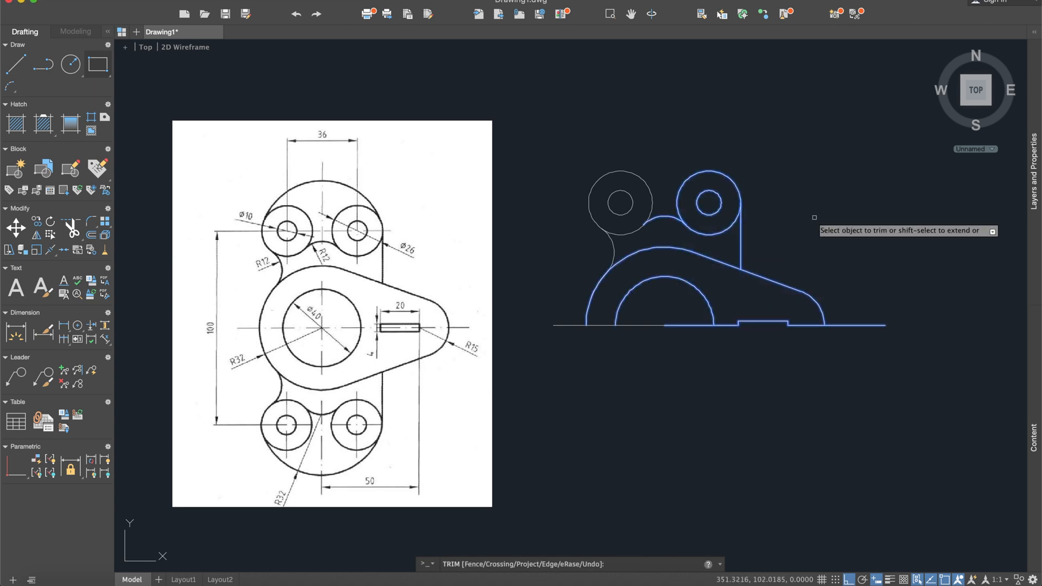
{"action": "key", "text": "Escape"}
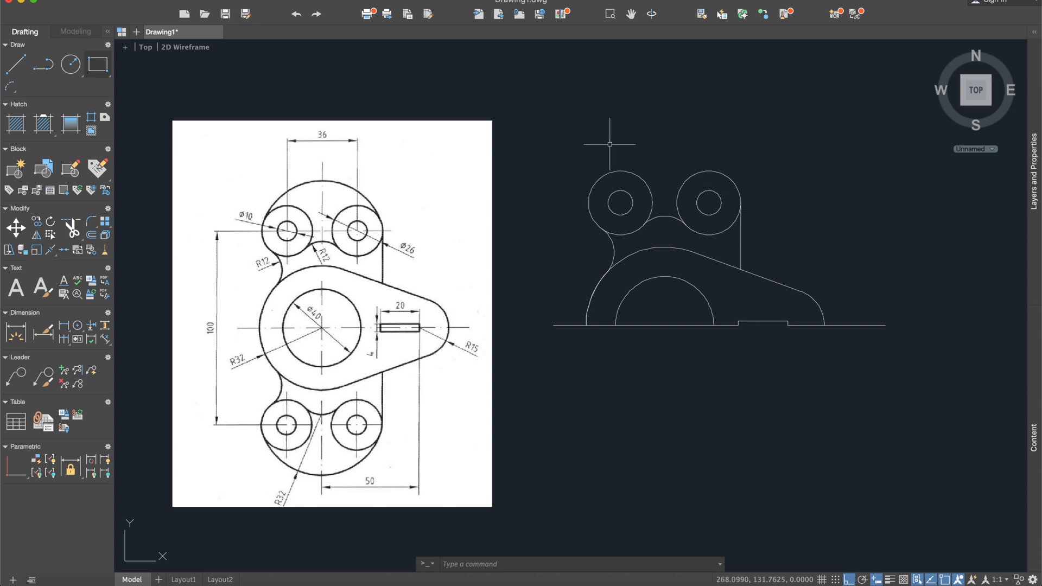
{"action": "mouse_move", "coordinate": [369, 101]}
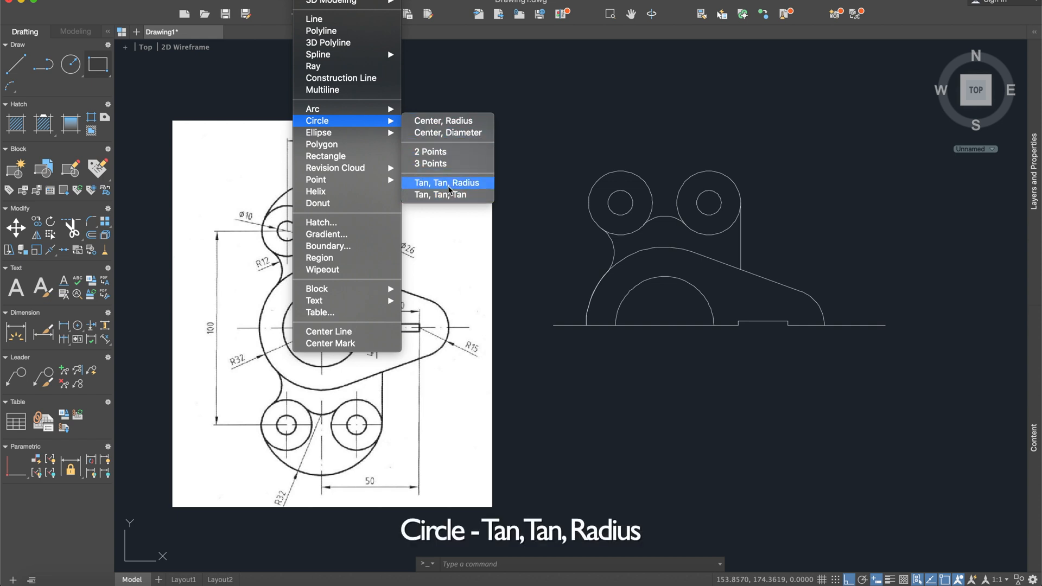
Draw a Tan, Tan, Radius circle capping both upper hole circles at the top
{"action": "left_click", "coordinate": [447, 182]}
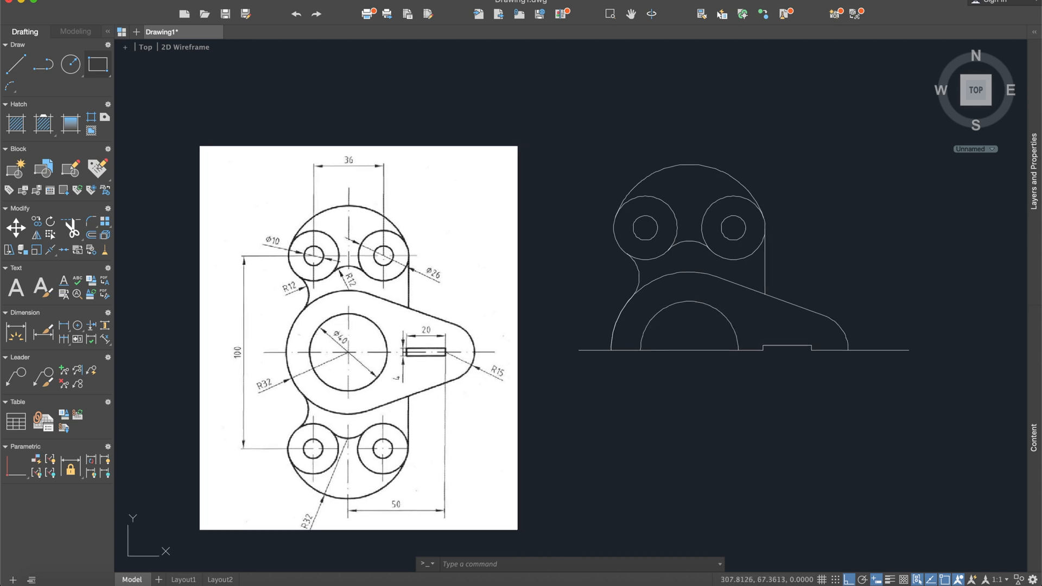
{"action": "mouse_move", "coordinate": [546, 455]}
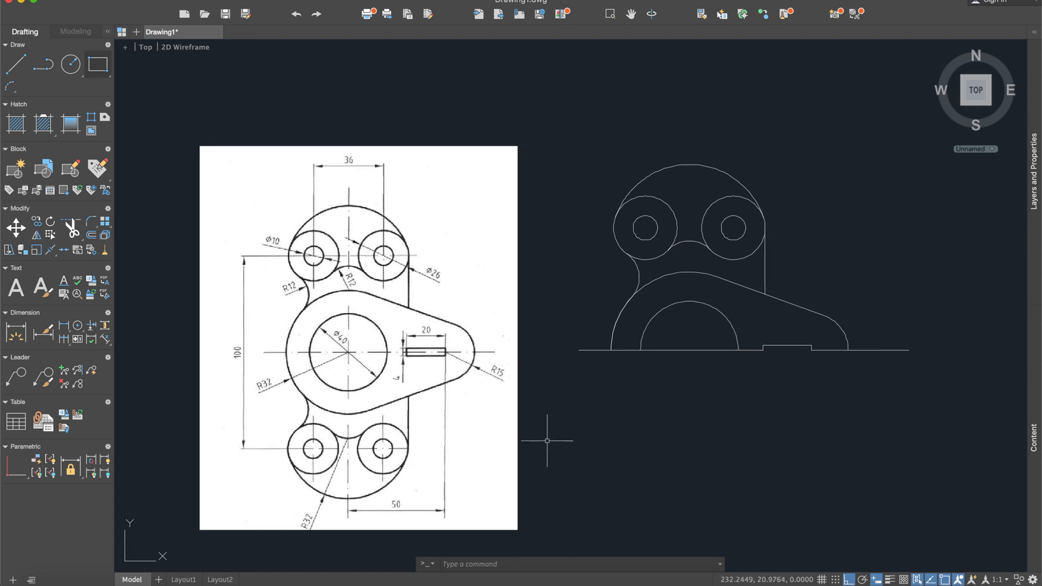
{"action": "mouse_move", "coordinate": [686, 391]}
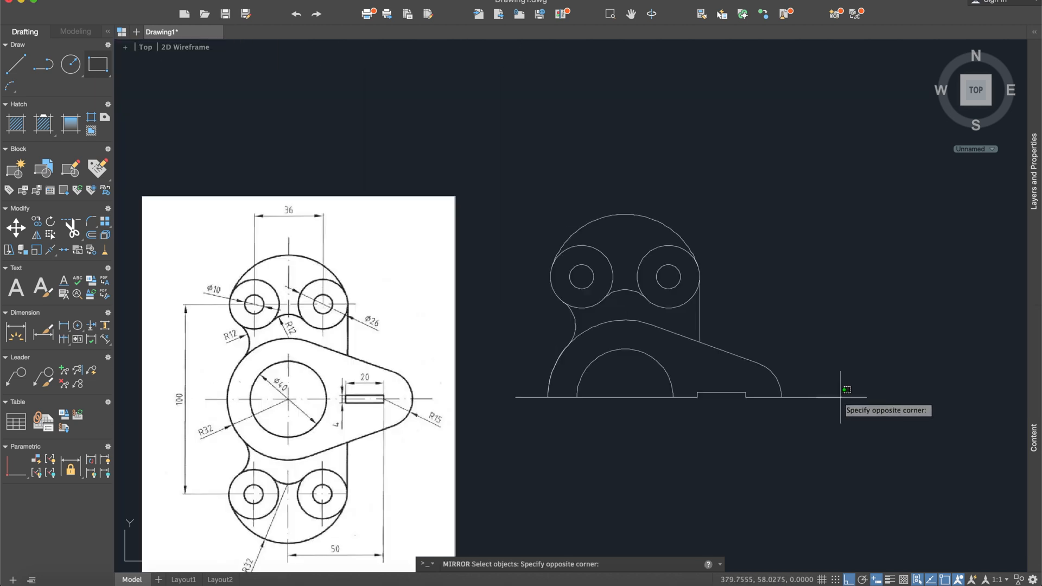
Mirror the whole half-outline across the horizontal baseline, keeping the source objects
{"action": "left_click_drag", "start_coordinate": [846, 389], "coordinate": [527, 125]}
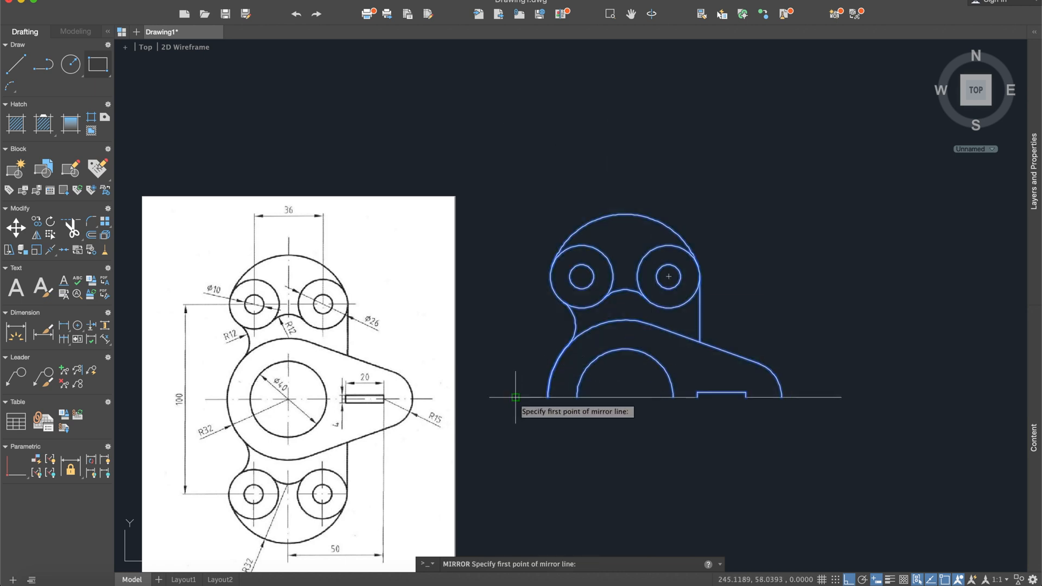
{"action": "left_click", "coordinate": [515, 413]}
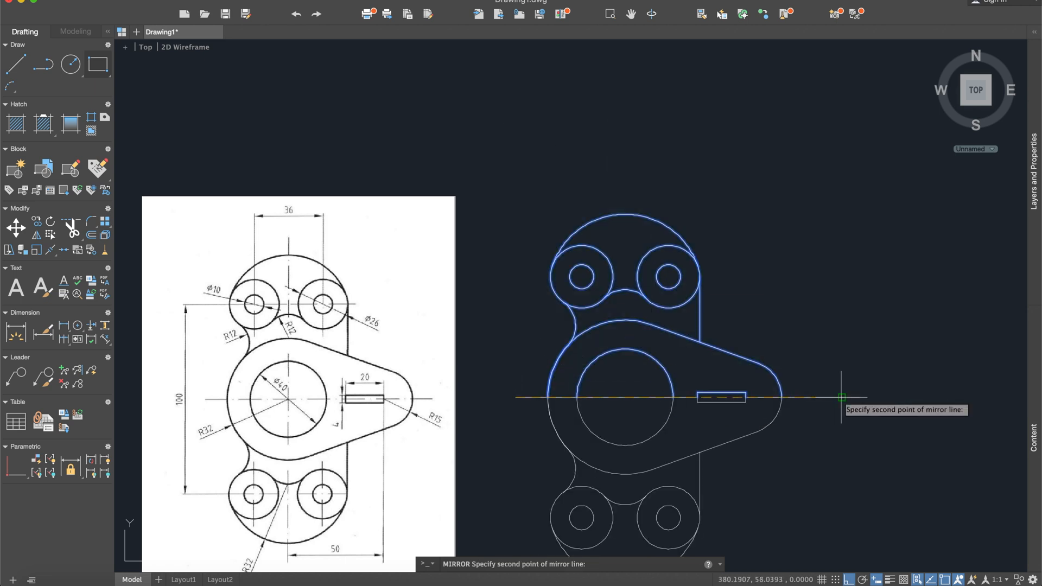
{"action": "left_click", "coordinate": [842, 397]}
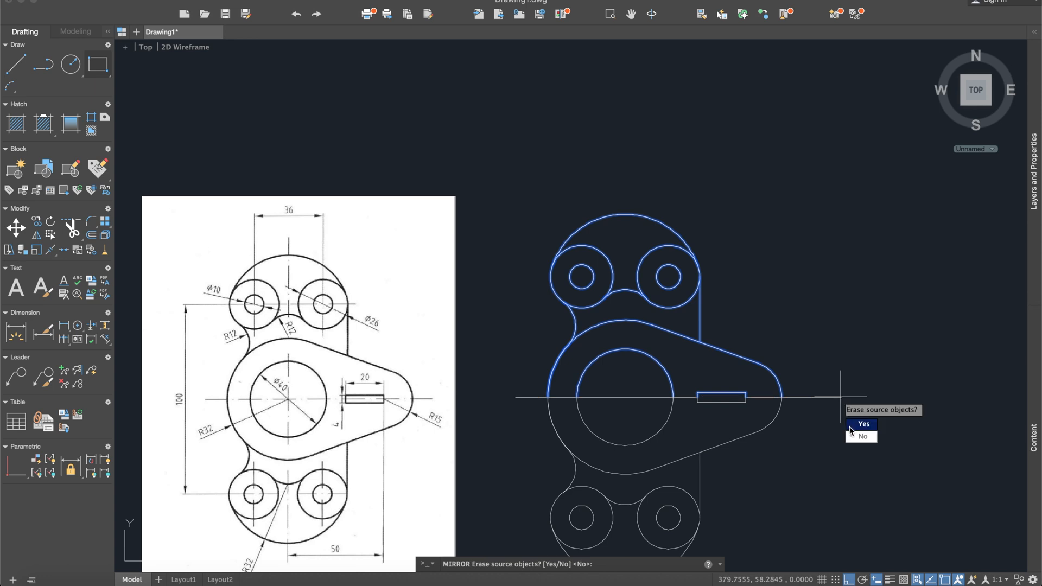
{"action": "left_click", "coordinate": [861, 424]}
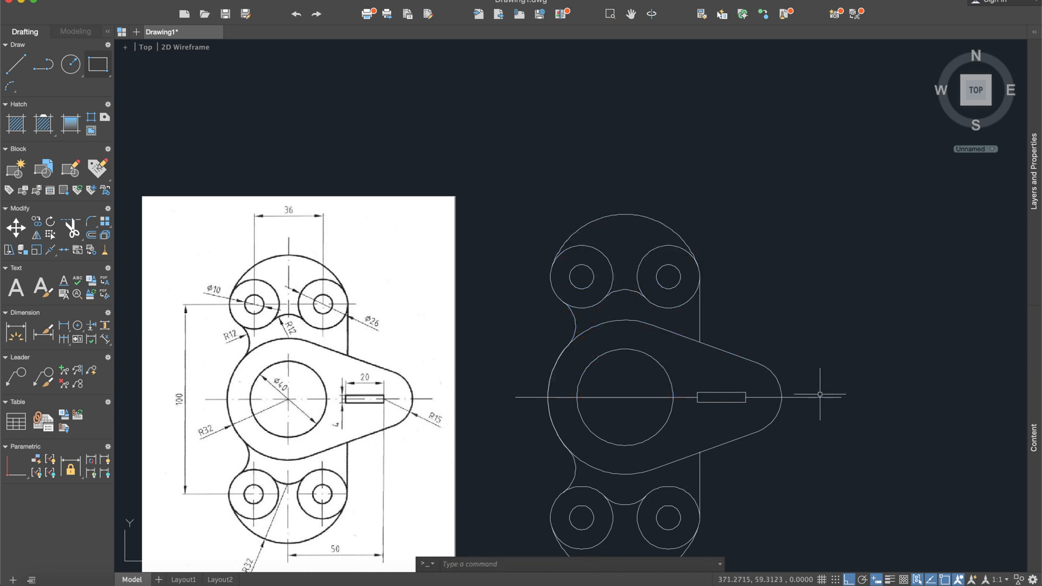